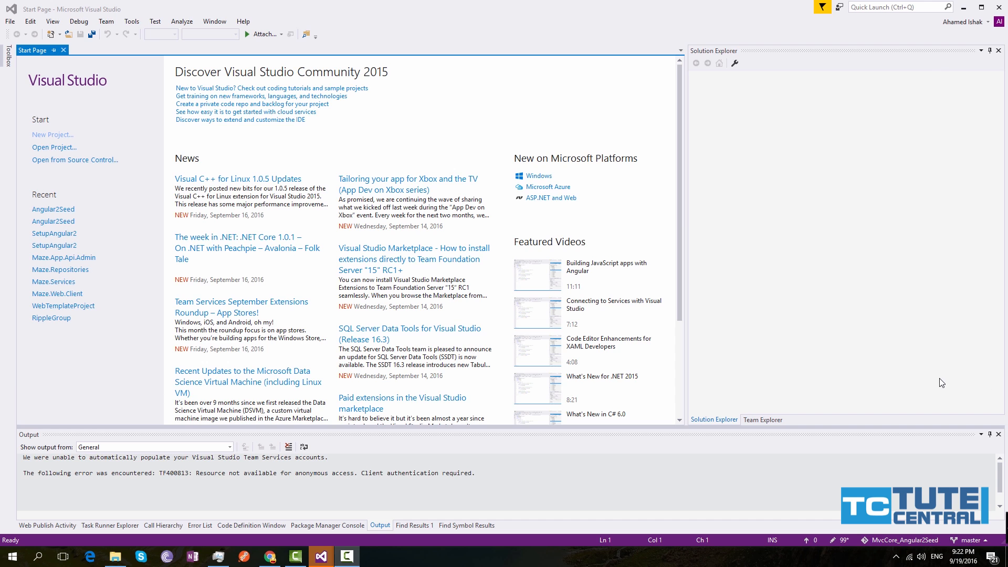
pyautogui.moveTo(507, 376)
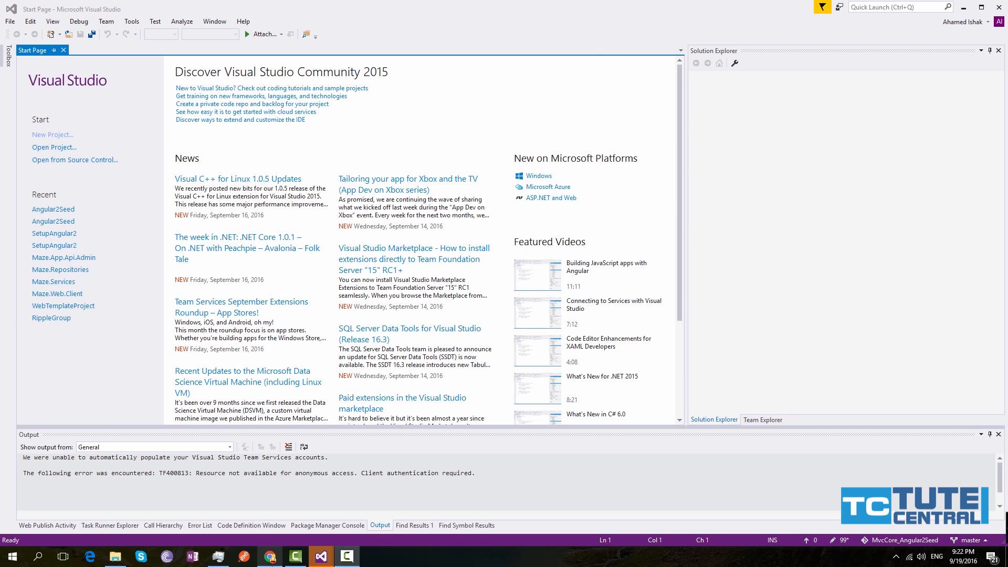
# Step: Select the MvcCore_Angular2Seed repo URL in Chrome, then search Windows for 'github'
pyautogui.click(269, 556)
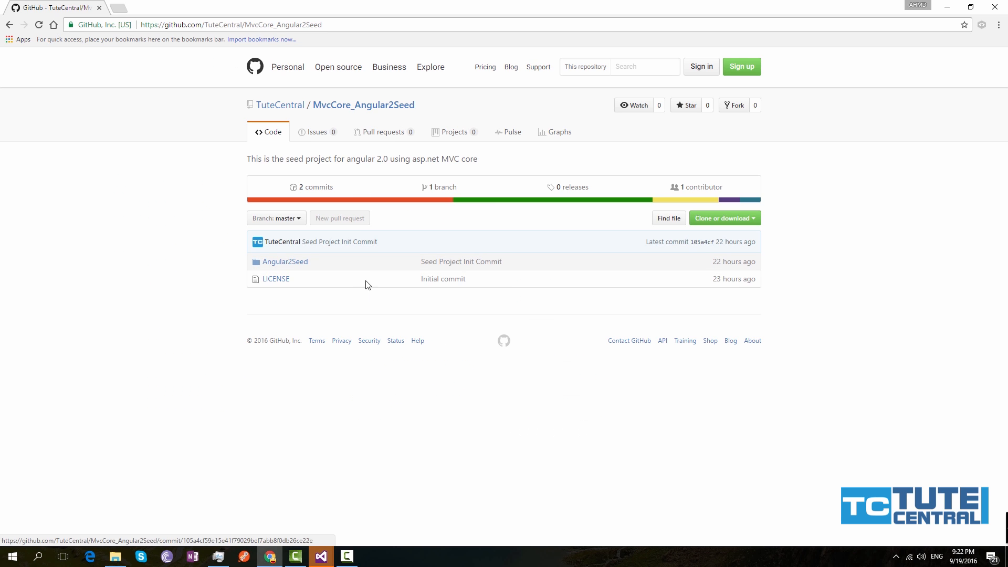
pyautogui.moveTo(294, 47)
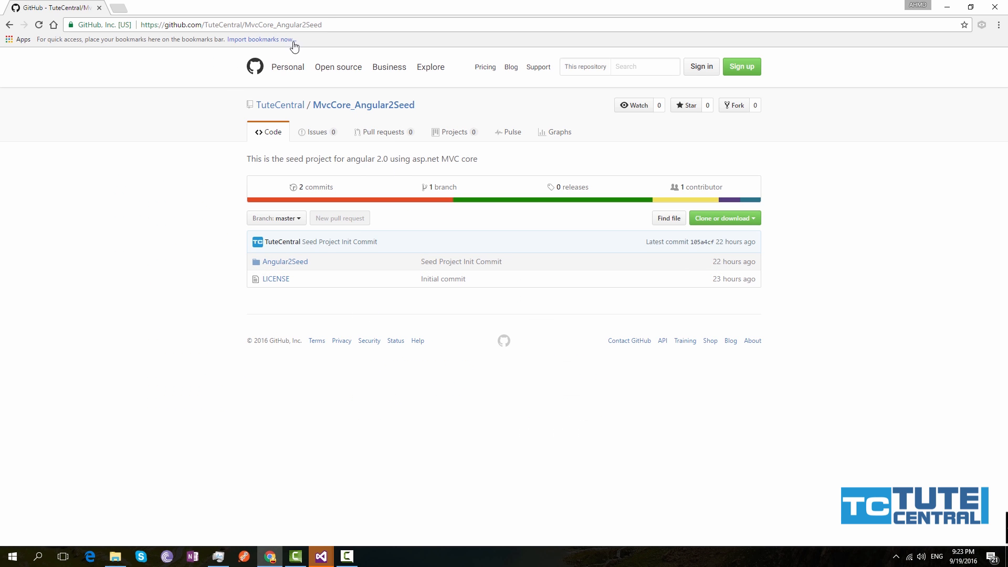
pyautogui.click(230, 25)
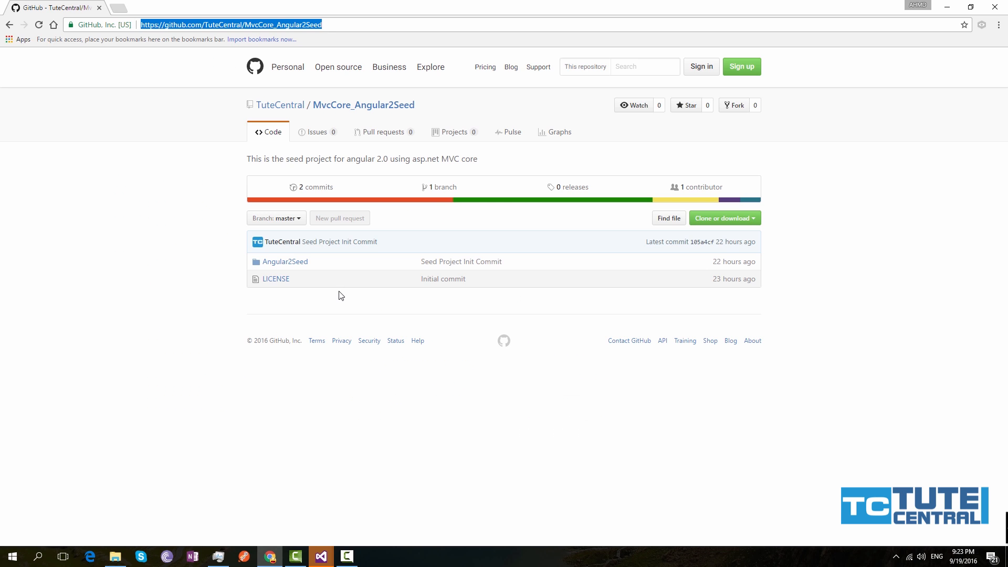
pyautogui.moveTo(754, 227)
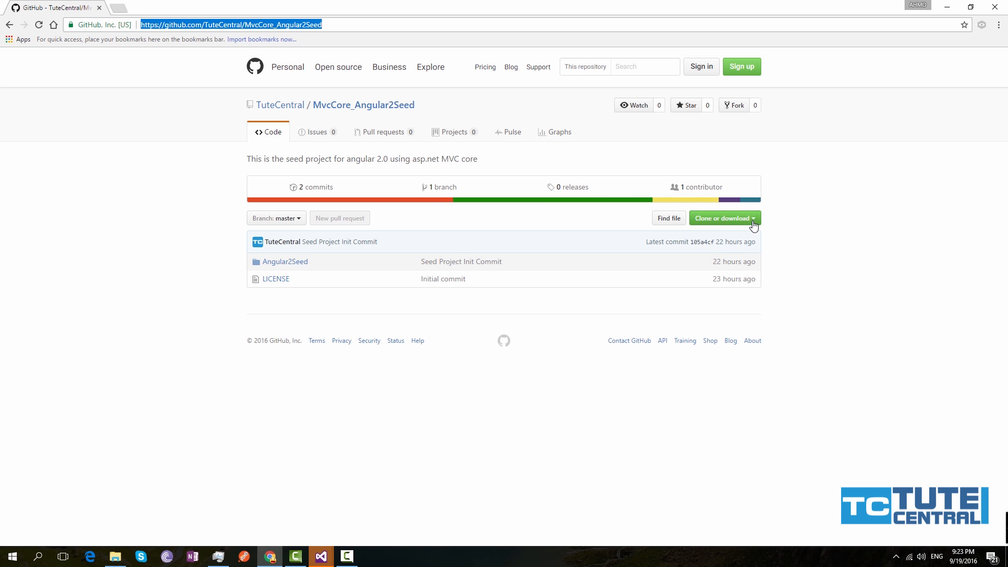
pyautogui.click(724, 218)
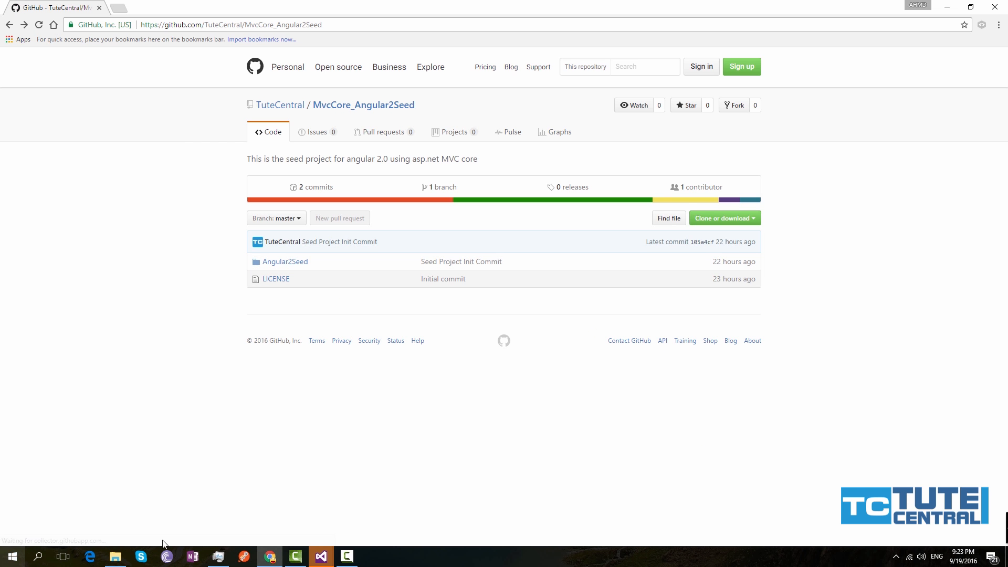
pyautogui.click(12, 556)
pyautogui.write('github')
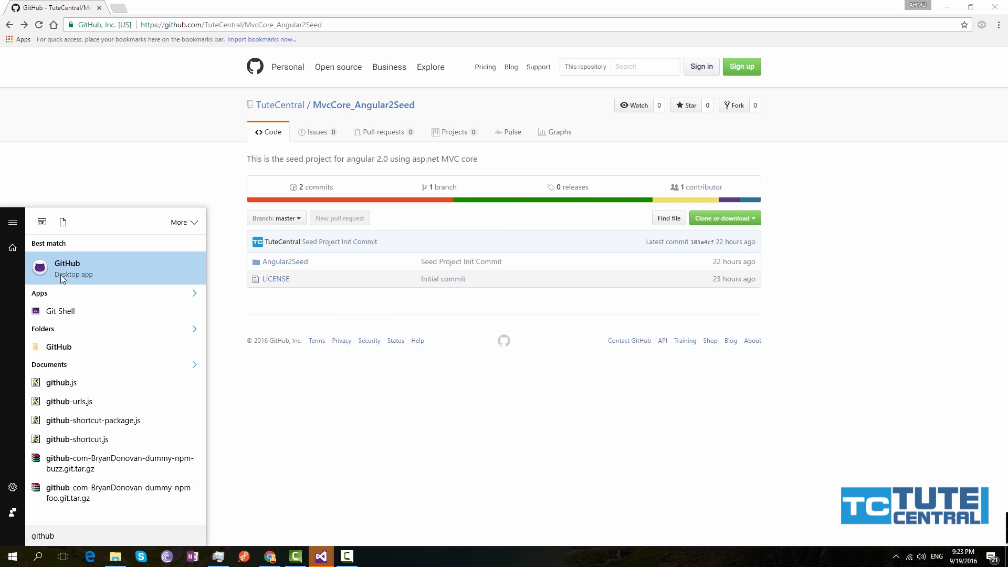
pyautogui.click(66, 268)
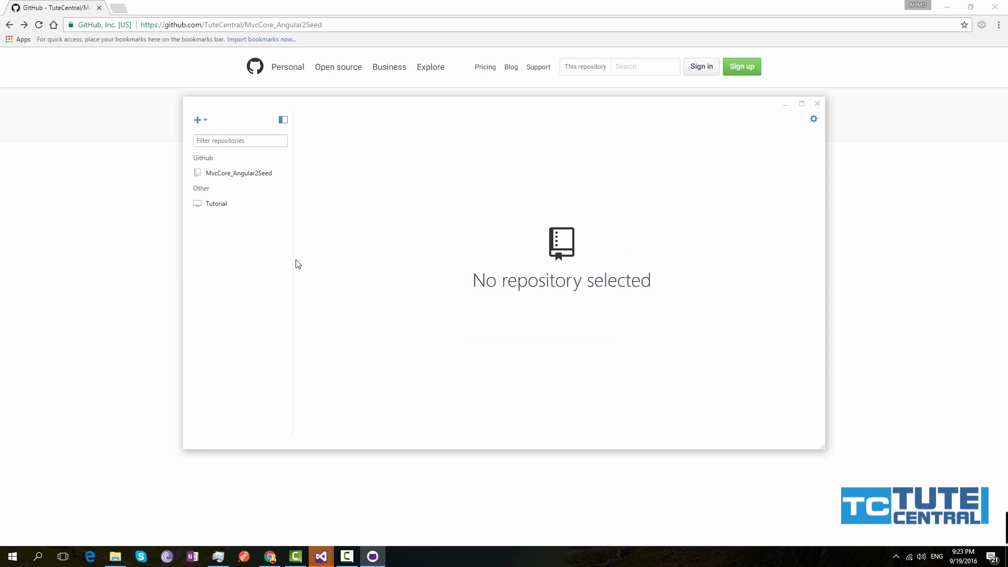
pyautogui.click(197, 120)
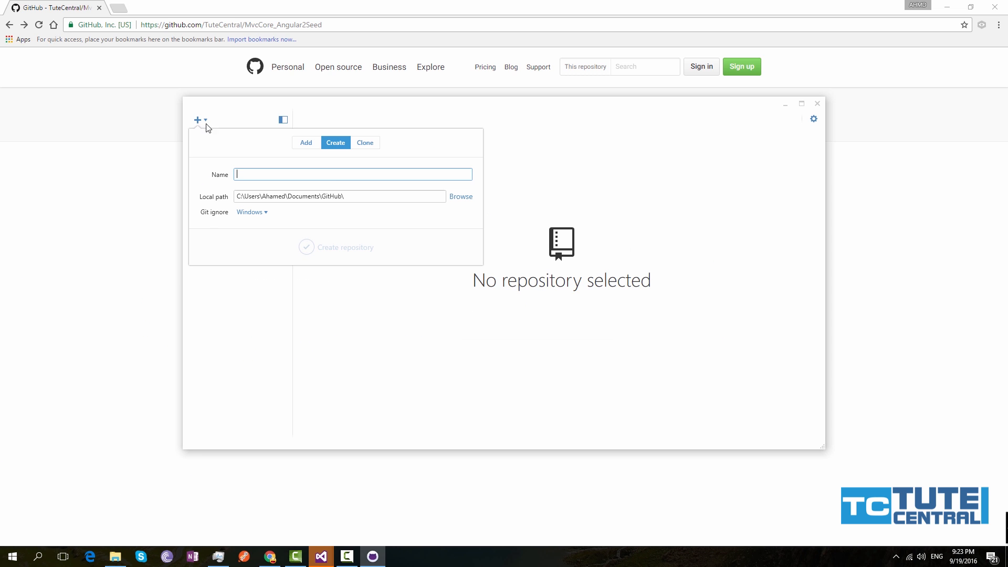
pyautogui.click(365, 143)
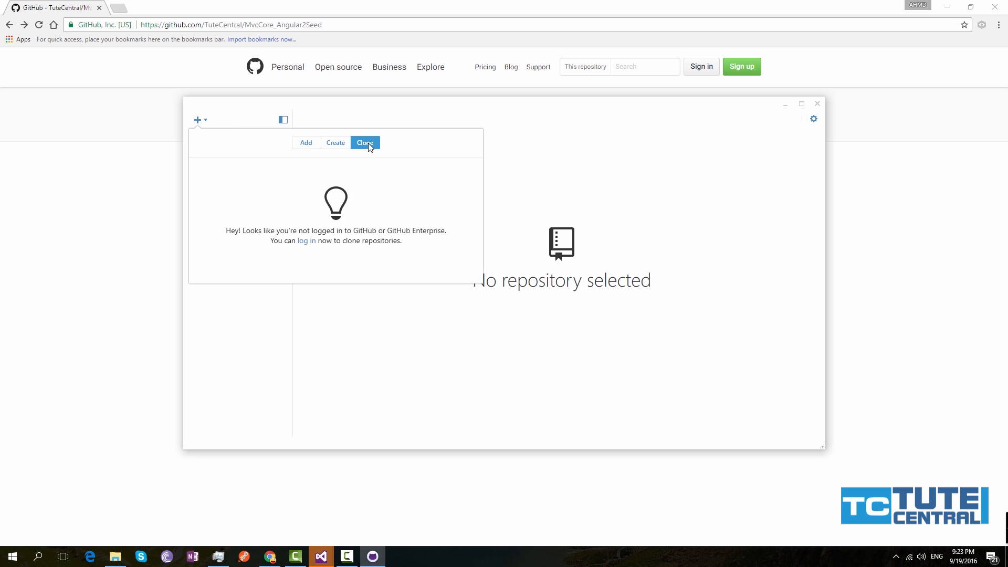
pyautogui.click(306, 142)
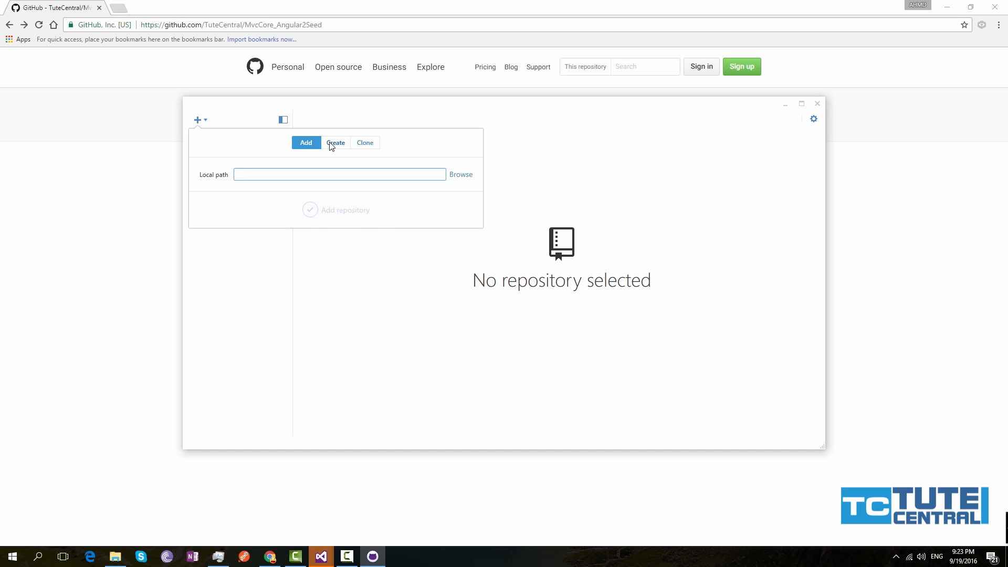
pyautogui.click(364, 143)
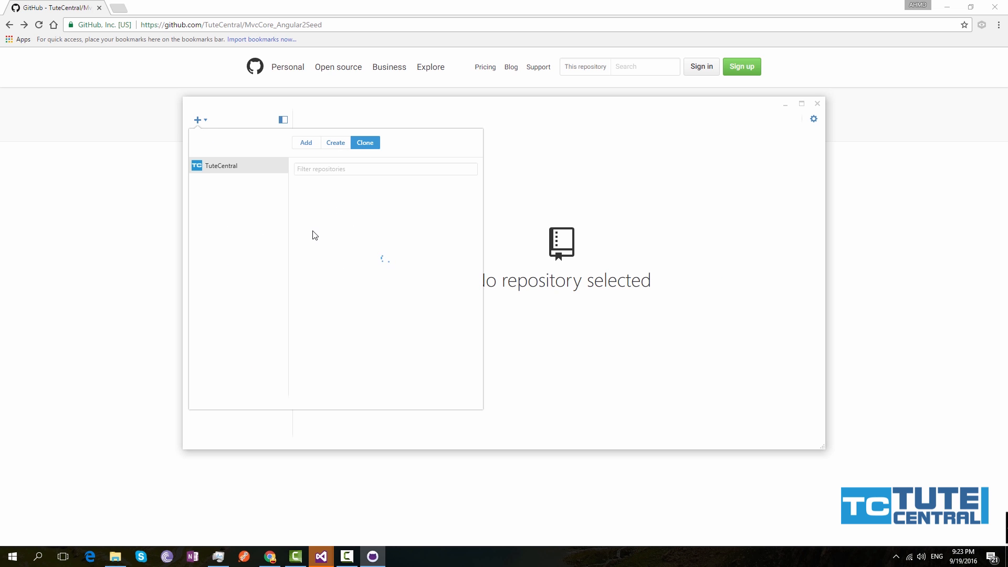
pyautogui.moveTo(221, 229)
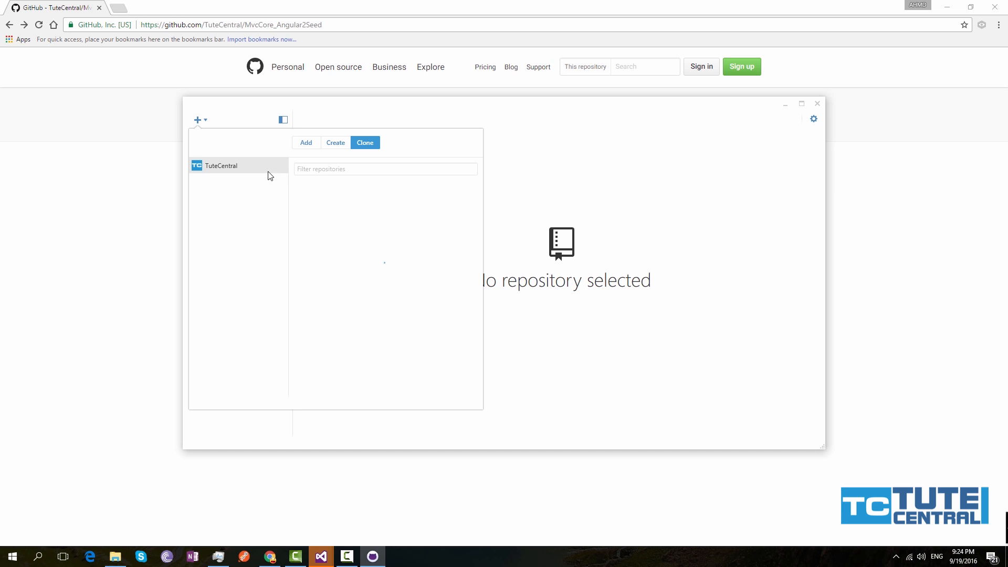
pyautogui.click(220, 165)
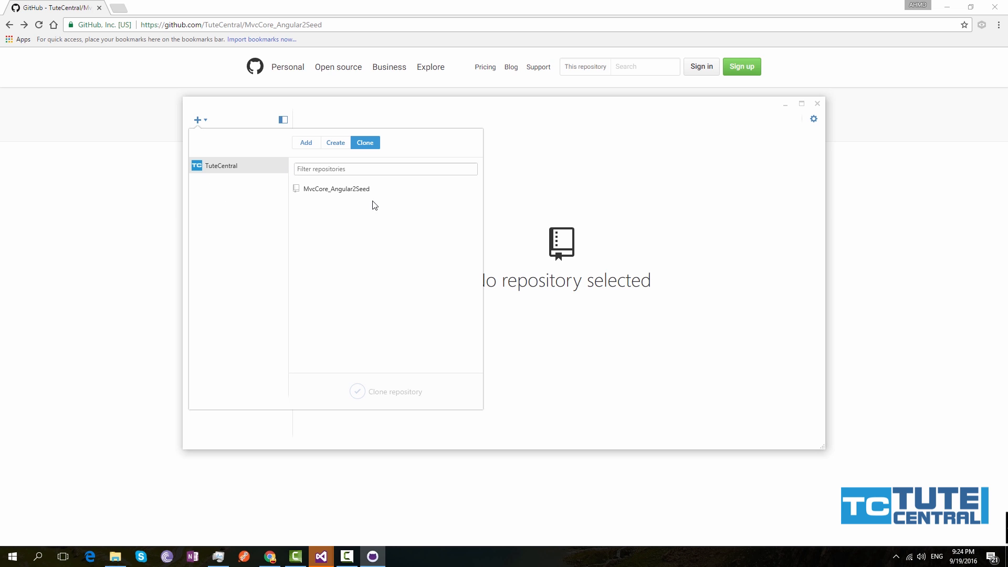
pyautogui.click(335, 189)
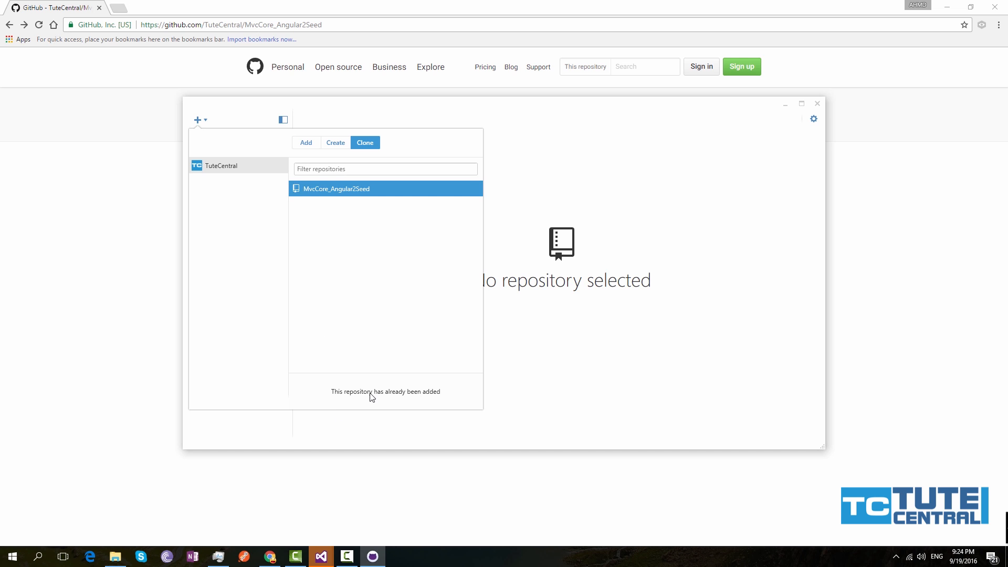
pyautogui.moveTo(429, 399)
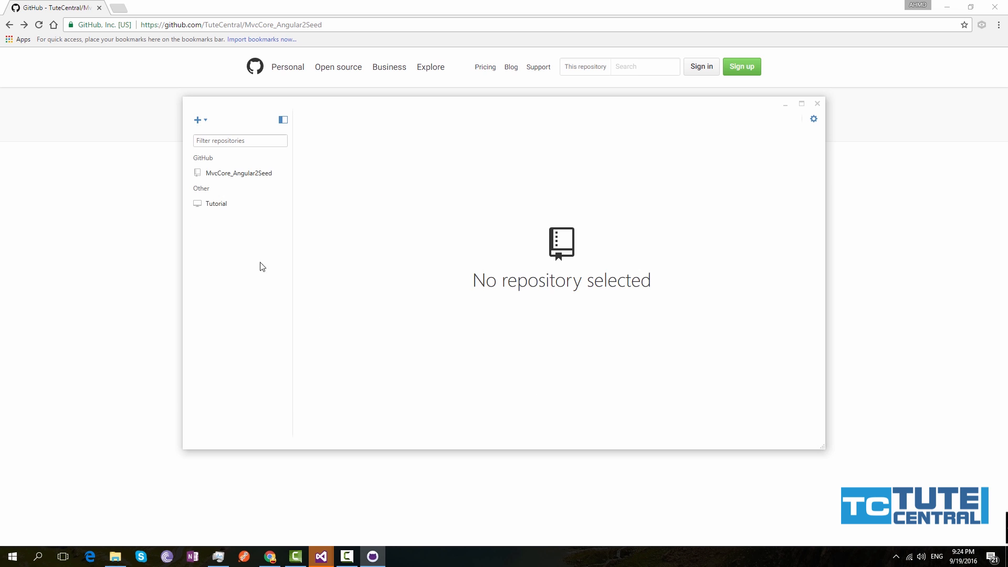
# Step: Remove the old MvcCore_Angular2Seed entry, delete its folder, and re-clone into the GitHub folder
pyautogui.rightClick(239, 172)
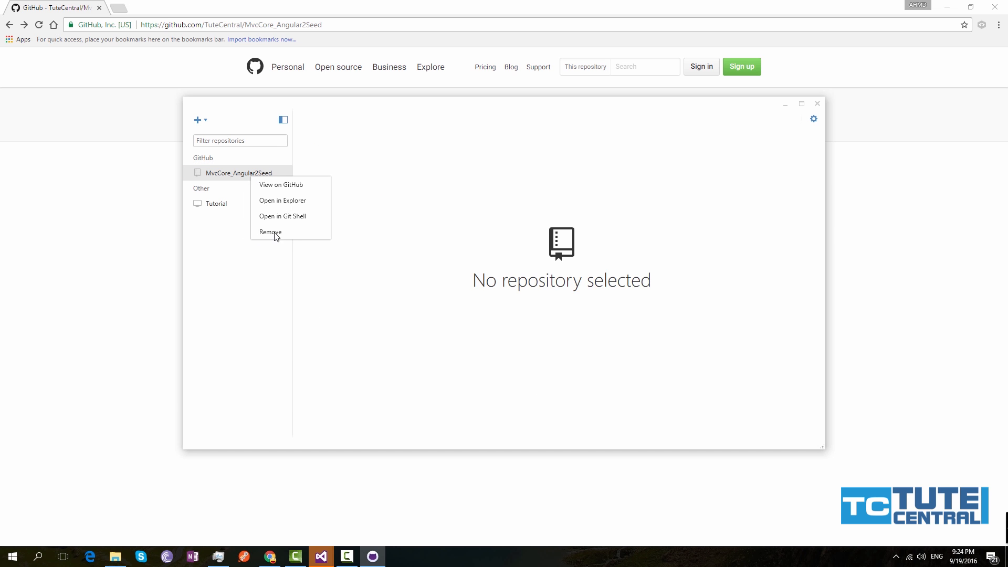
pyautogui.click(269, 232)
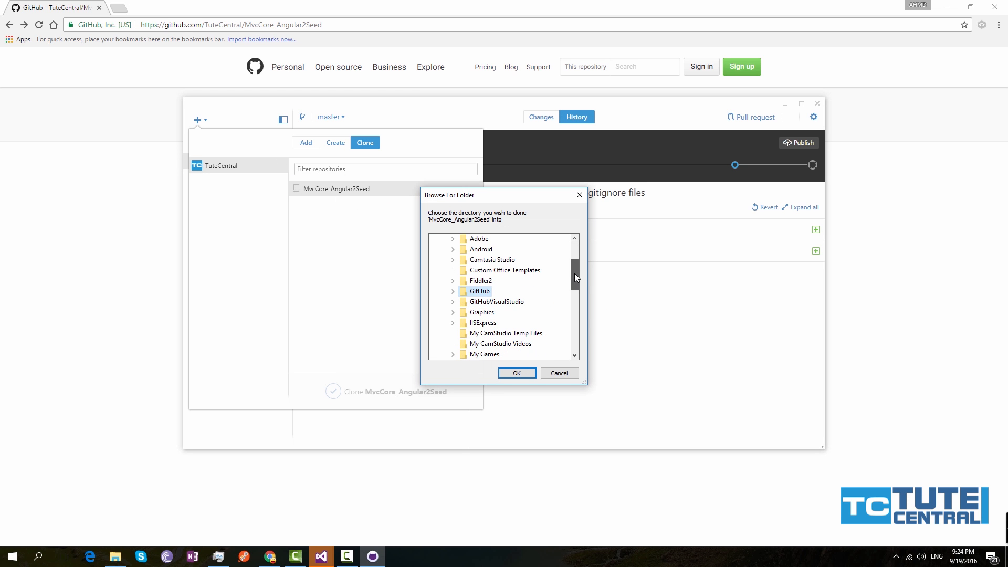
pyautogui.scroll(-3)
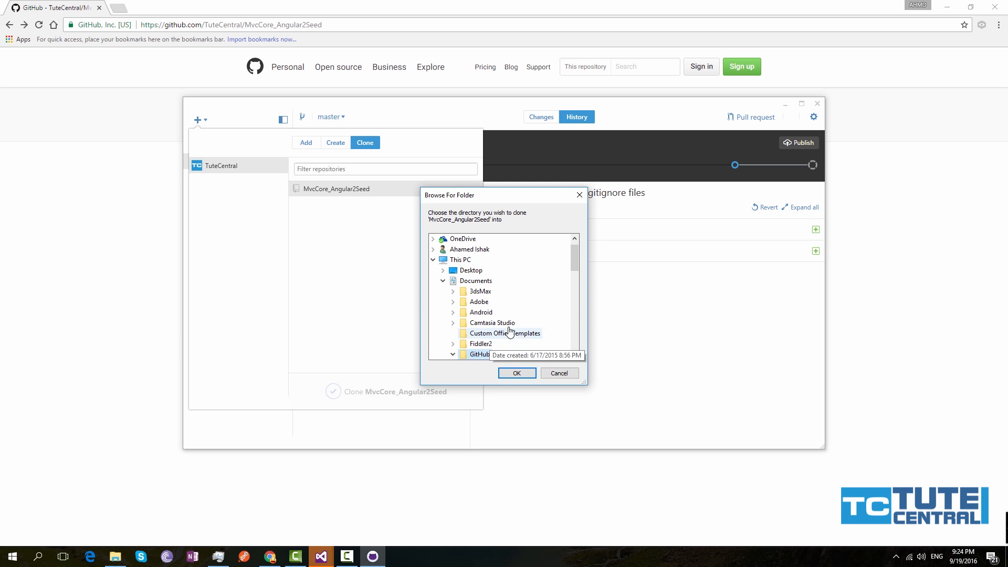
pyautogui.click(443, 354)
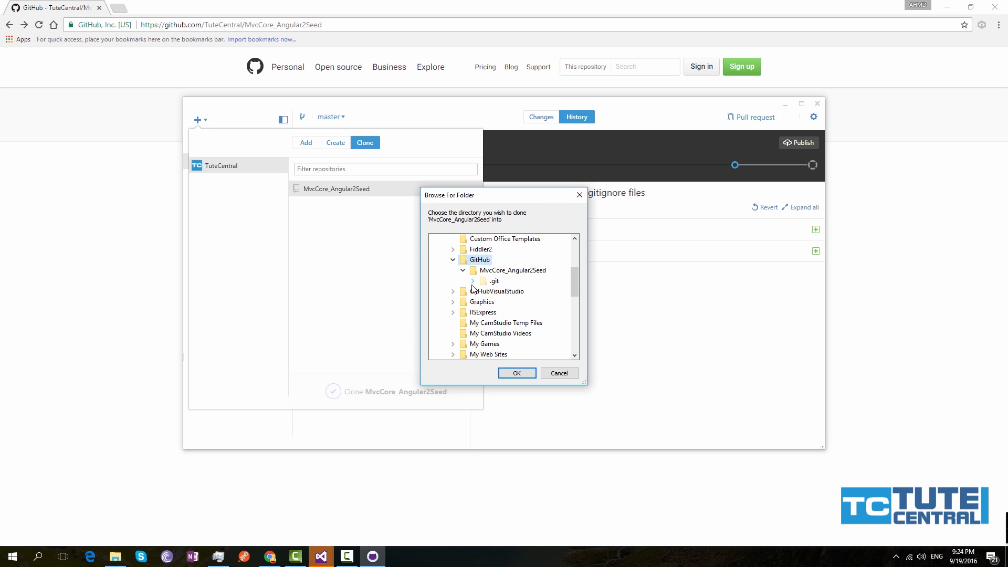
pyautogui.rightClick(512, 269)
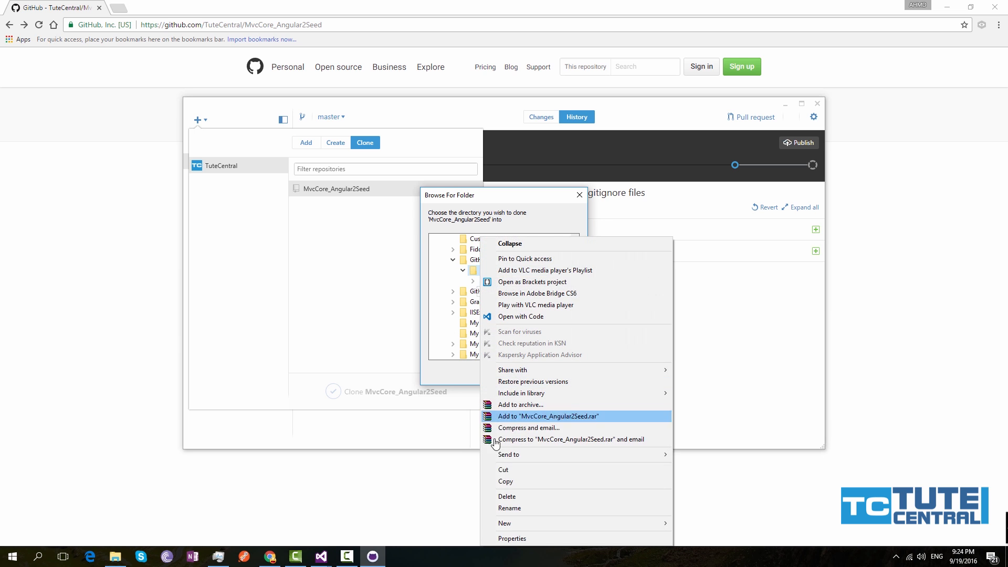
pyautogui.click(519, 400)
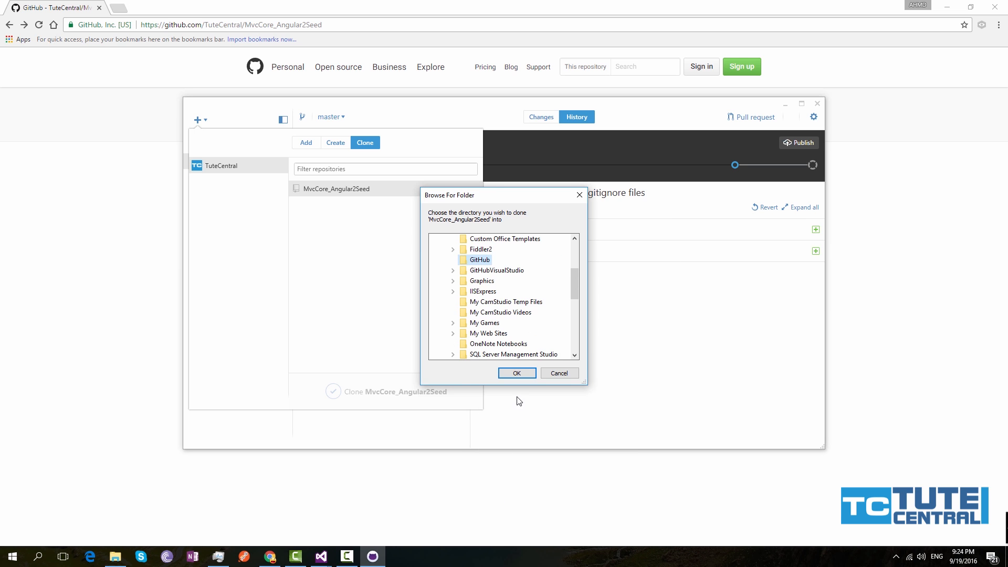
pyautogui.moveTo(517, 372)
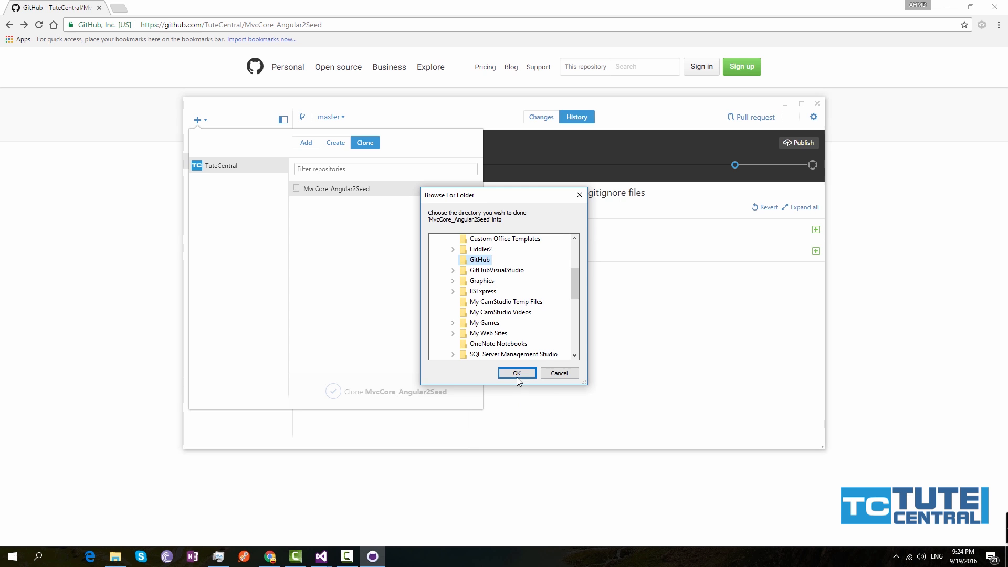
pyautogui.click(516, 373)
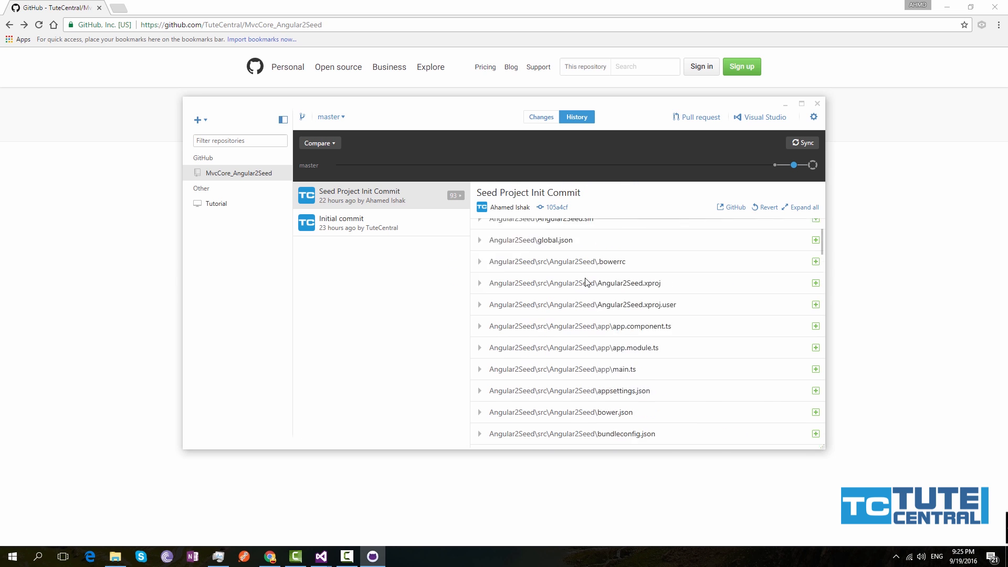
# Step: Review the commit's file list and open the MvcCore_Angular2Seed folder in File Explorer
pyautogui.scroll(-3)
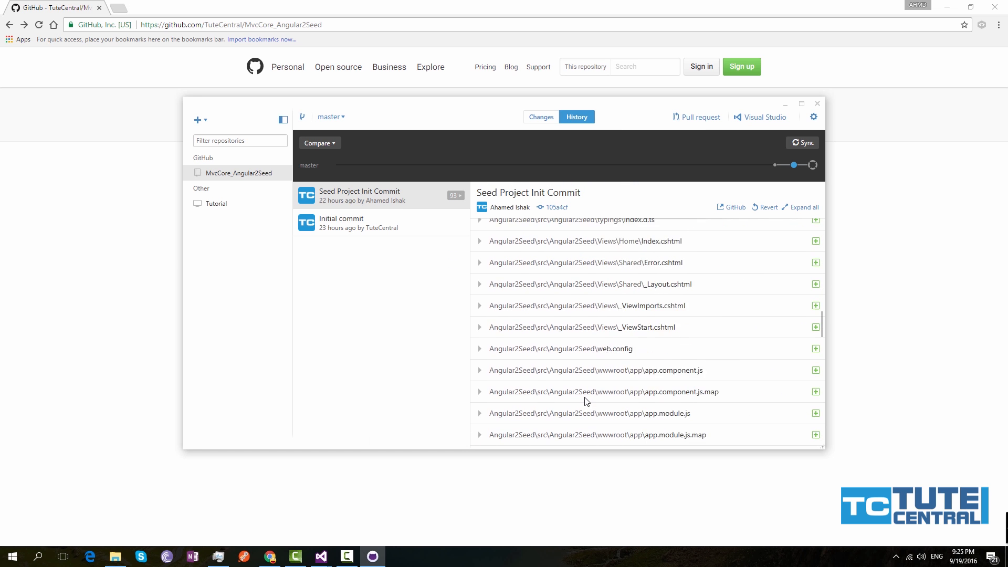
pyautogui.scroll(3)
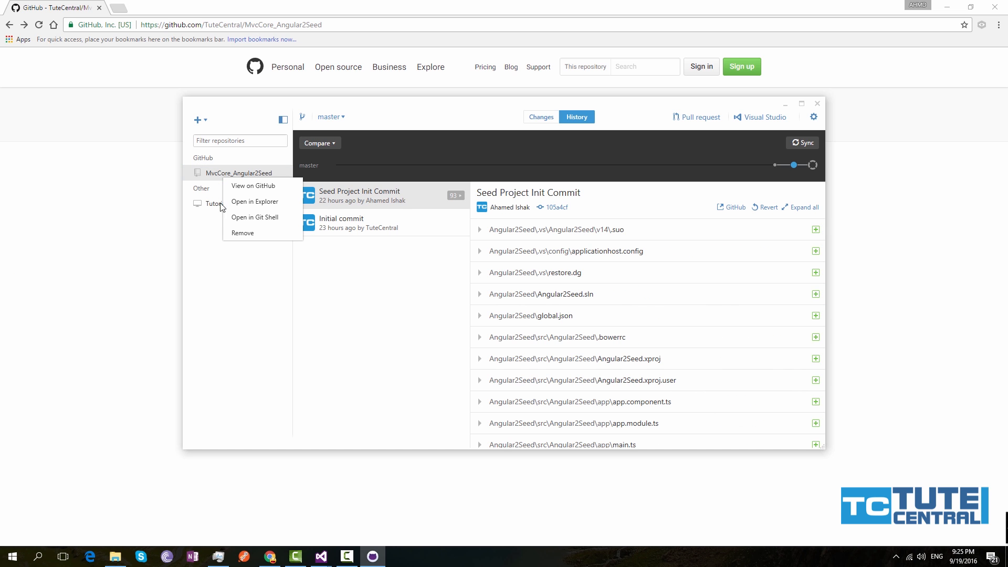
pyautogui.click(254, 201)
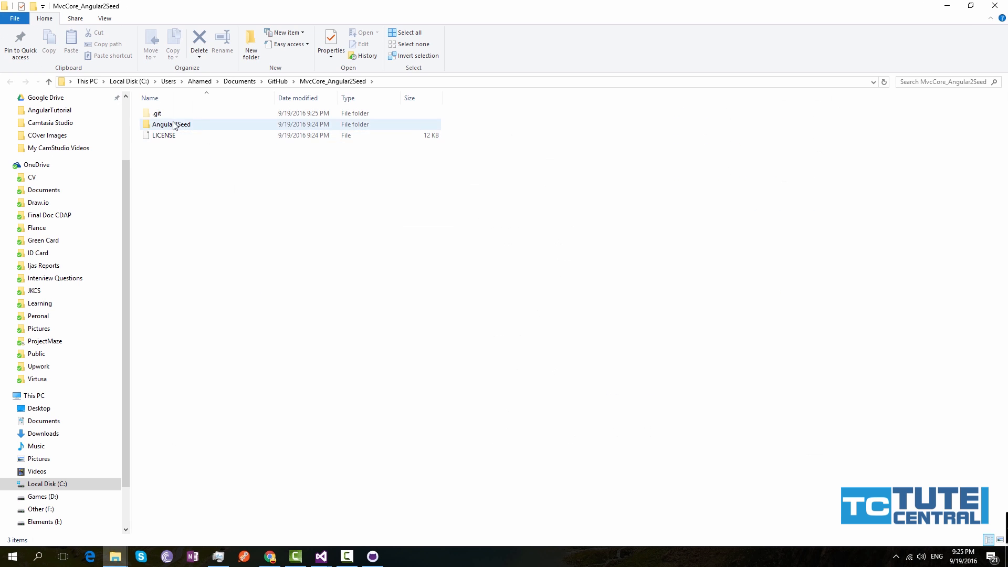
# Step: Open Angular2Seed.sln from the Angular2Seed folder in Visual Studio
pyautogui.doubleClick(171, 124)
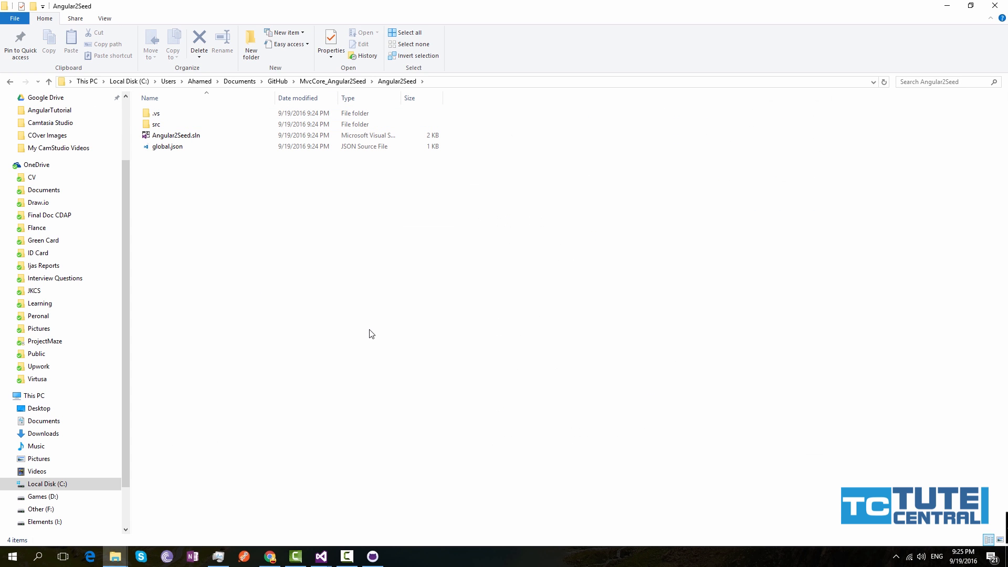
pyautogui.click(175, 135)
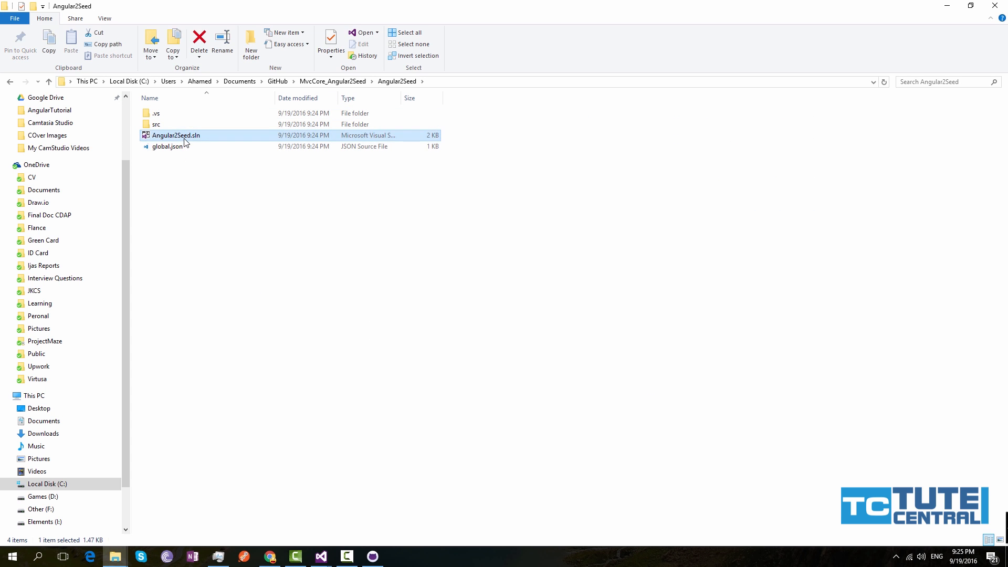
pyautogui.doubleClick(176, 135)
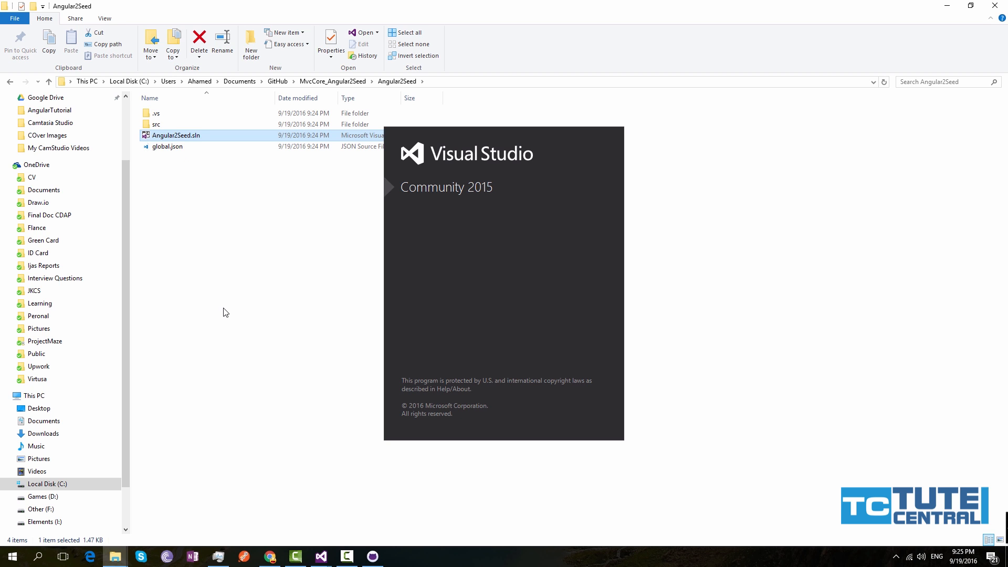
# Step: Wait while Visual Studio loads the Angular2Seed solution's three projects
pyautogui.doubleClick(175, 135)
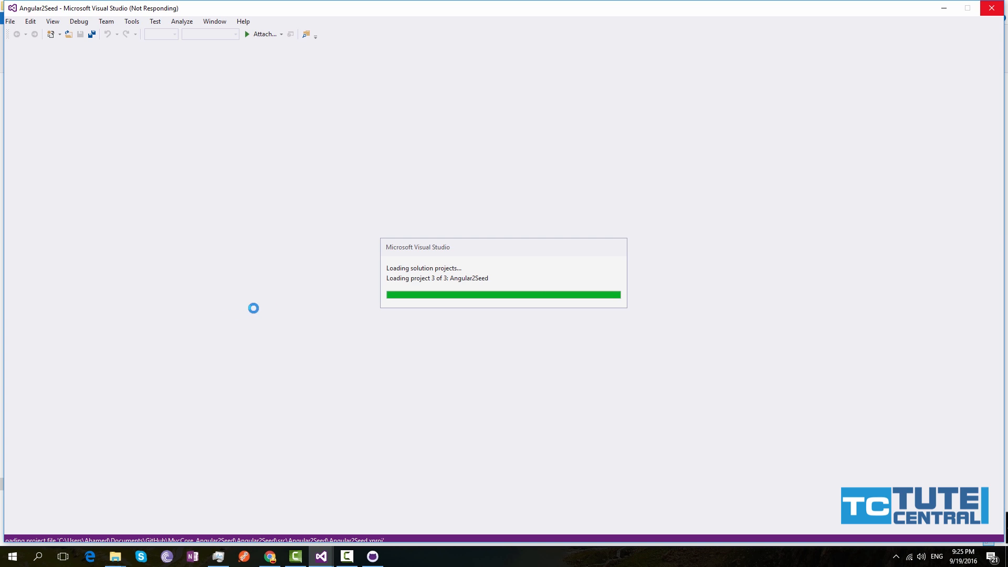
pyautogui.moveTo(375, 300)
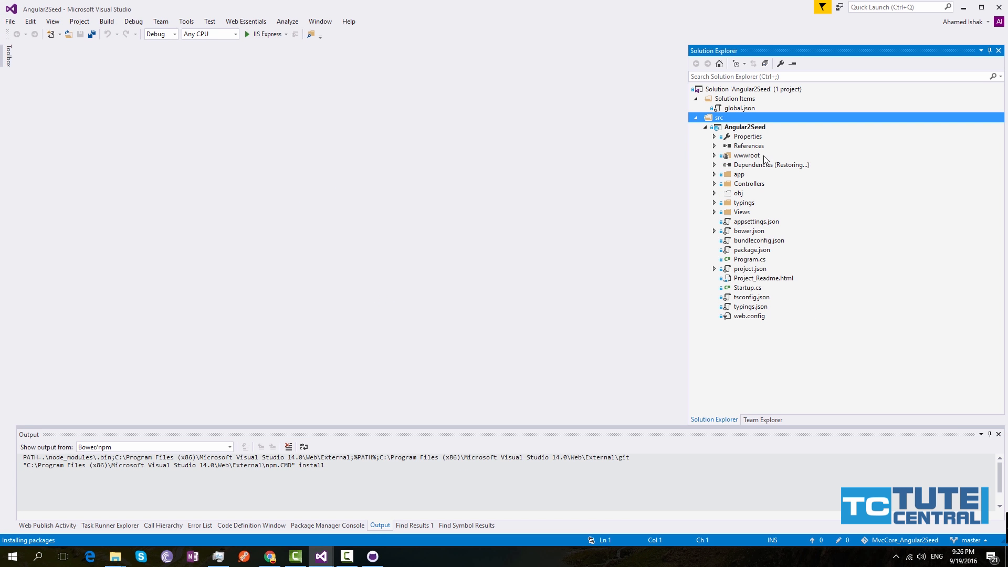
# Step: Expand Dependencies > npm in Solution Explorer to watch the packages restore
pyautogui.click(770, 164)
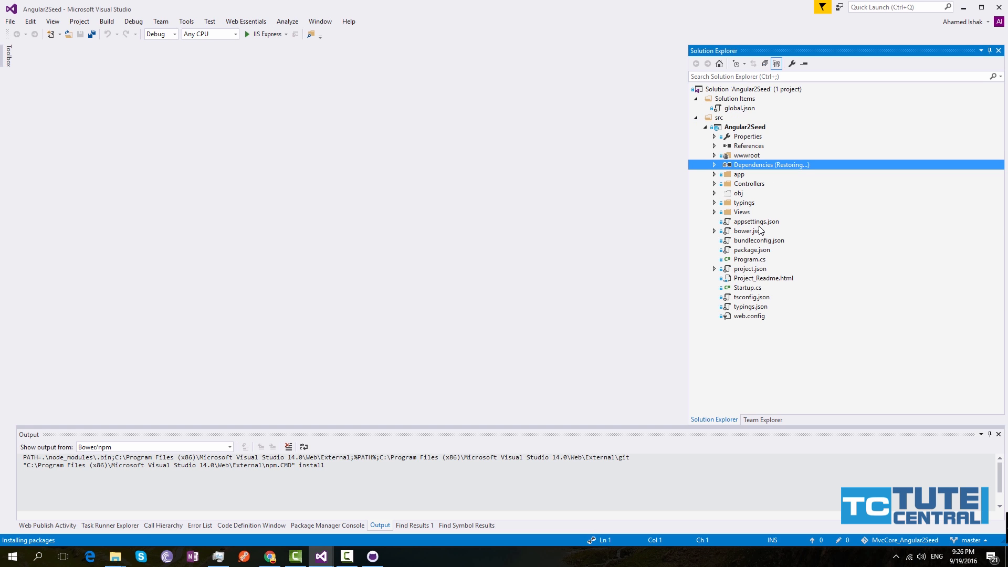
pyautogui.click(714, 164)
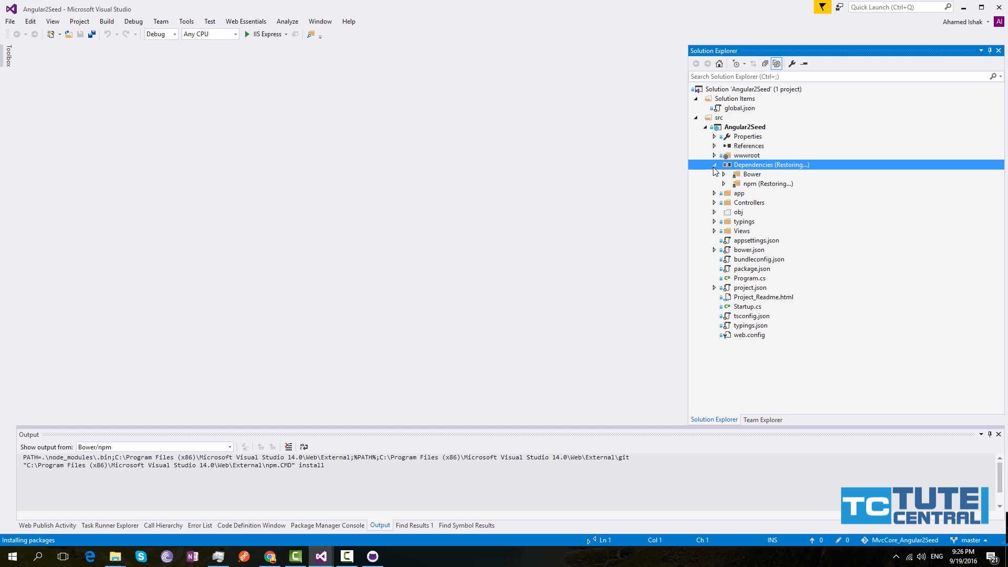
pyautogui.click(723, 183)
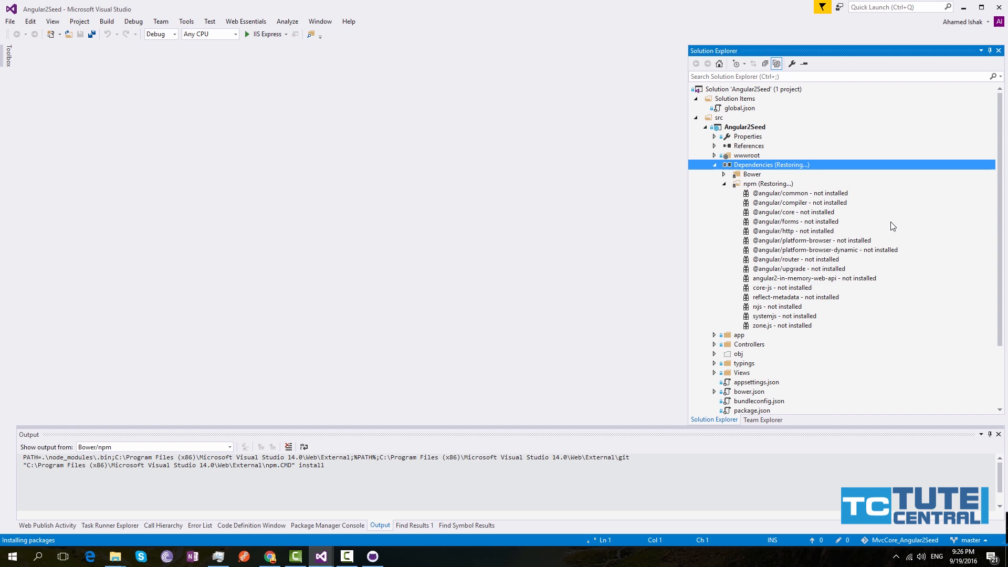
pyautogui.moveTo(793, 317)
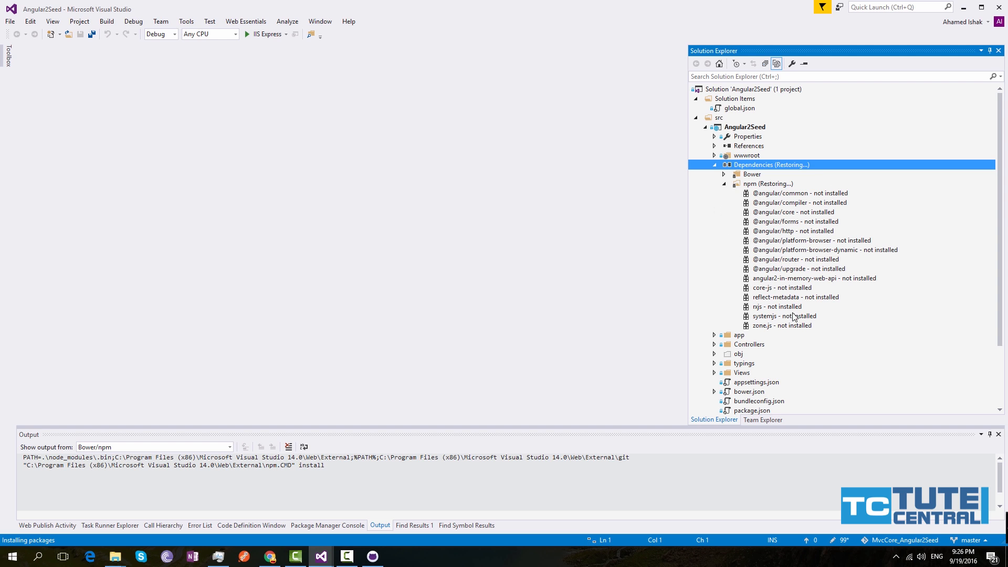
pyautogui.moveTo(737, 210)
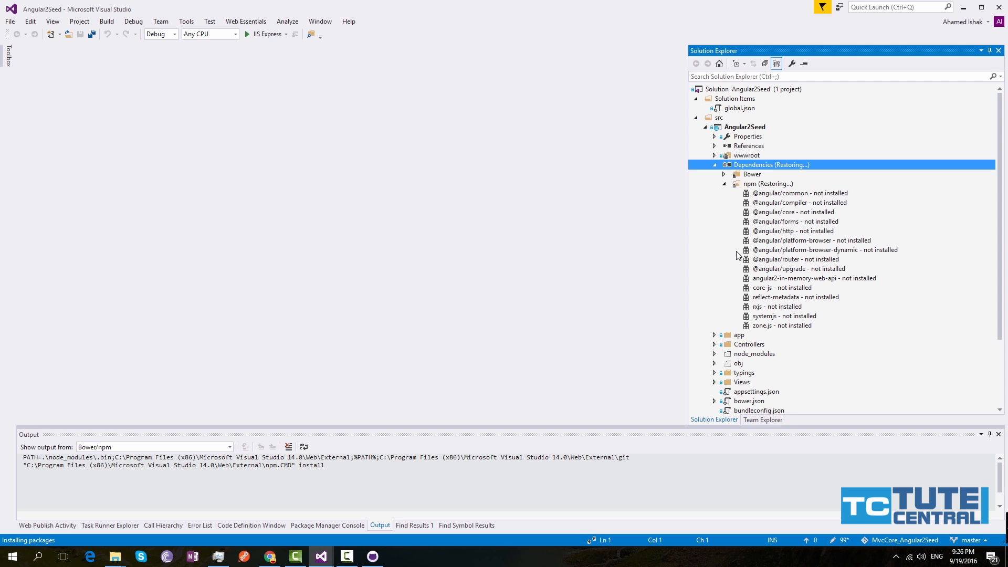
pyautogui.moveTo(739, 257)
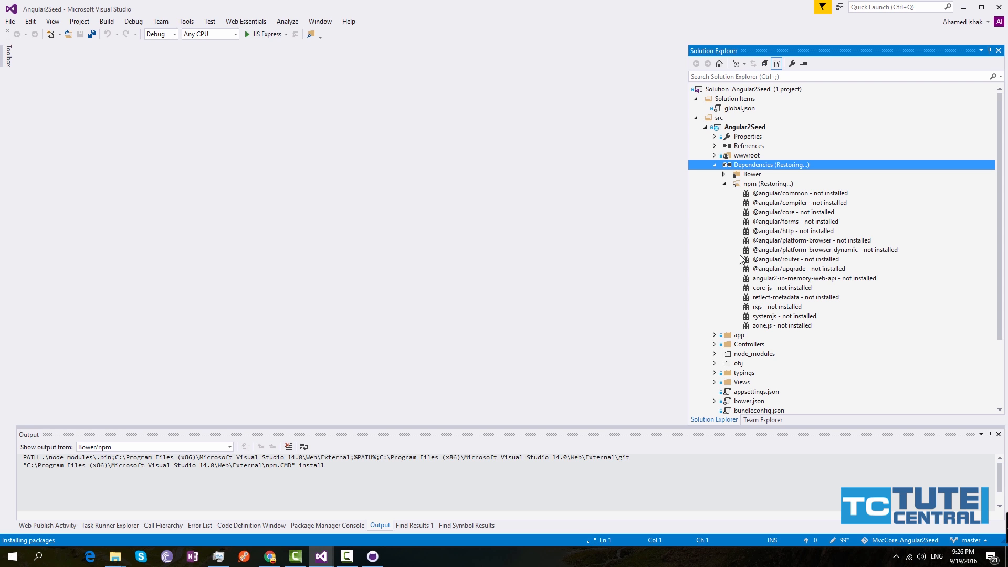
pyautogui.moveTo(719, 245)
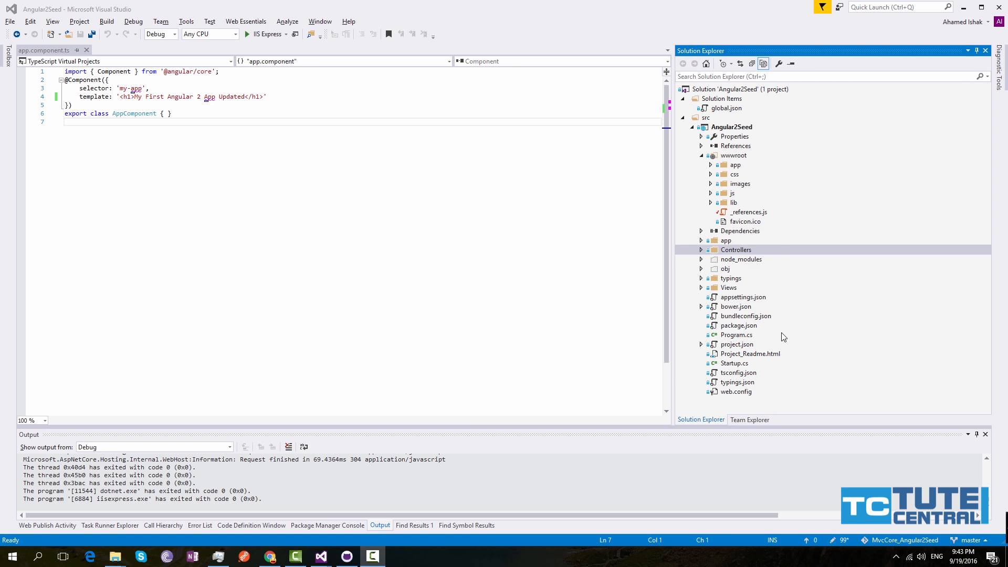
pyautogui.moveTo(695, 277)
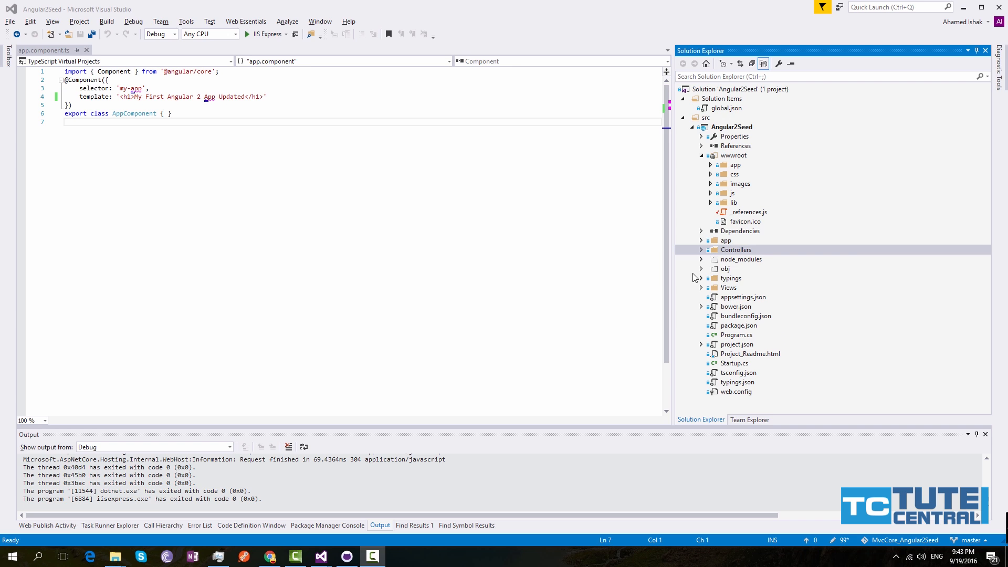
pyautogui.click(701, 231)
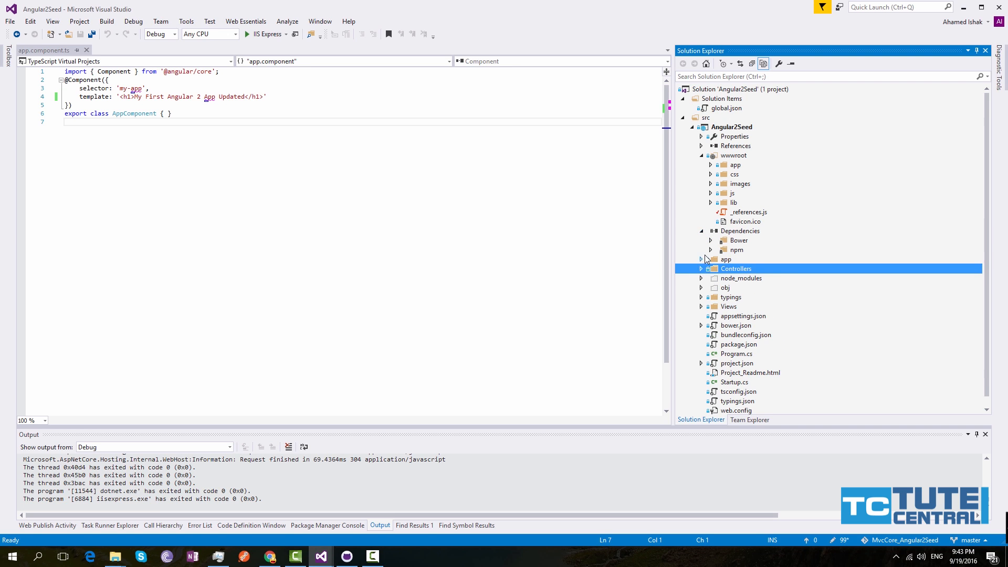
pyautogui.click(710, 250)
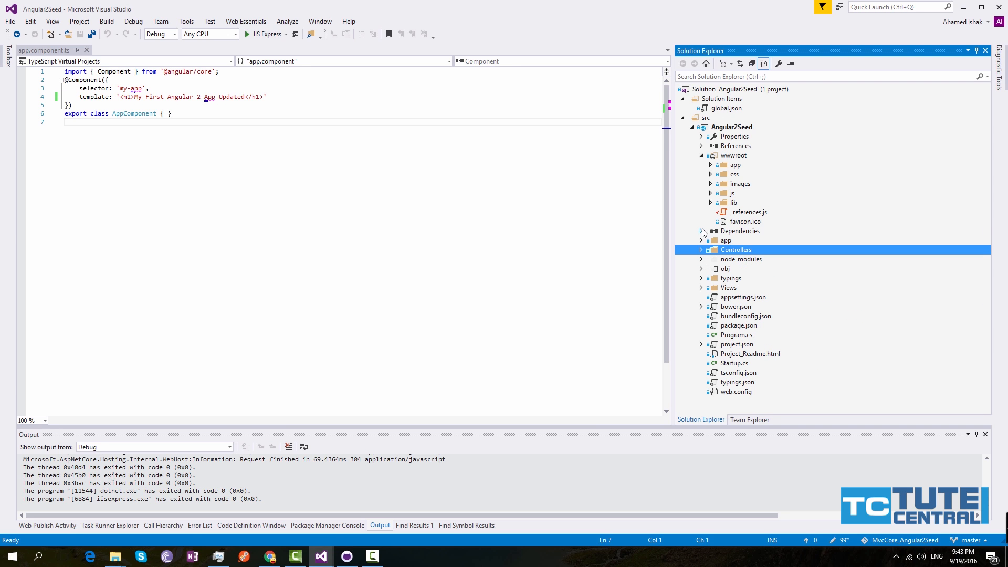
pyautogui.click(702, 231)
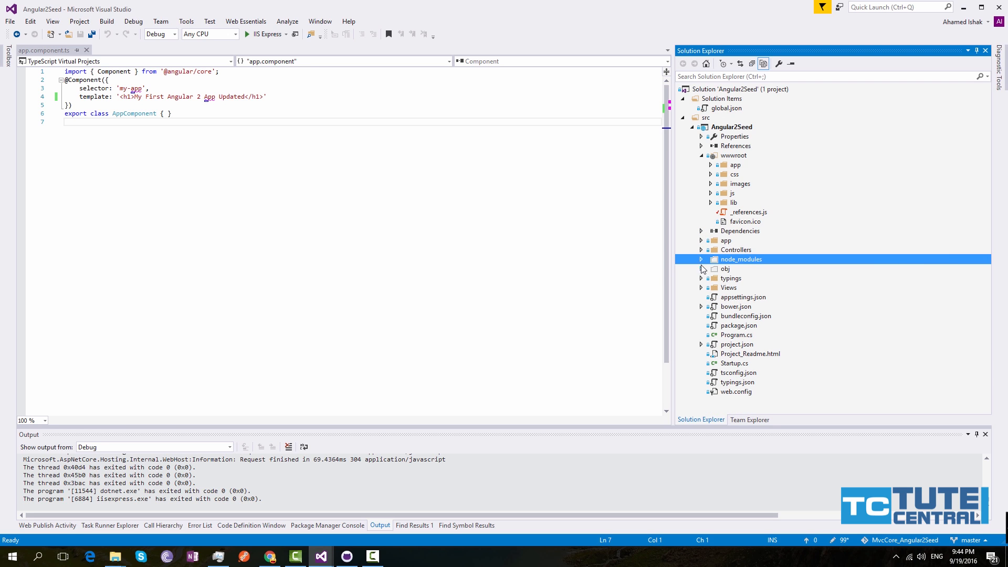
pyautogui.click(701, 259)
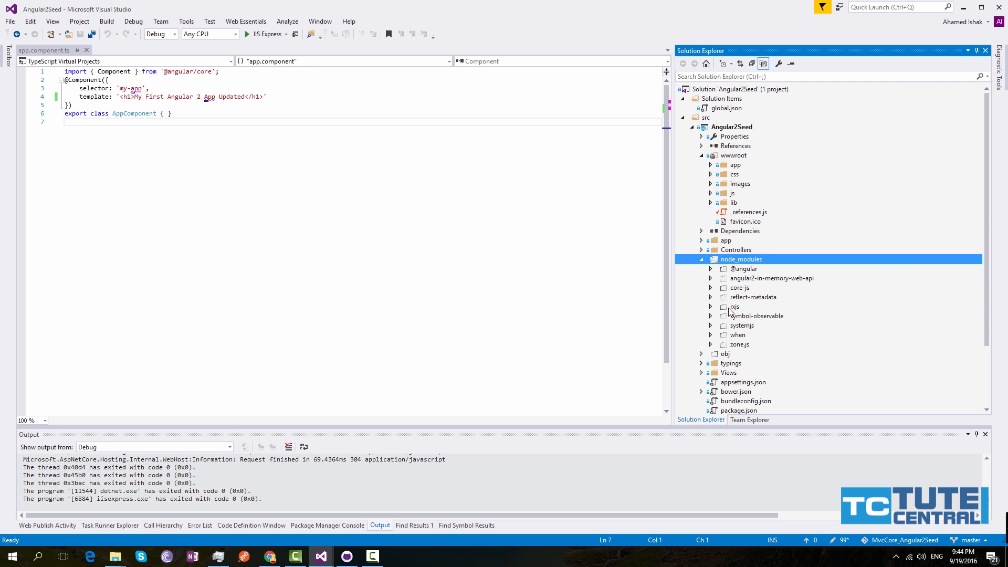
pyautogui.click(744, 268)
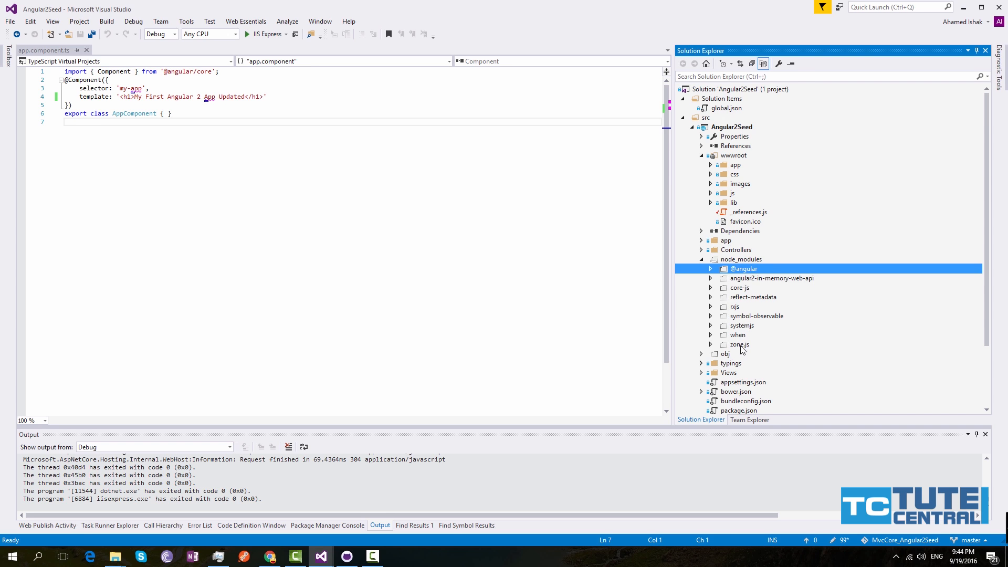
pyautogui.click(739, 344)
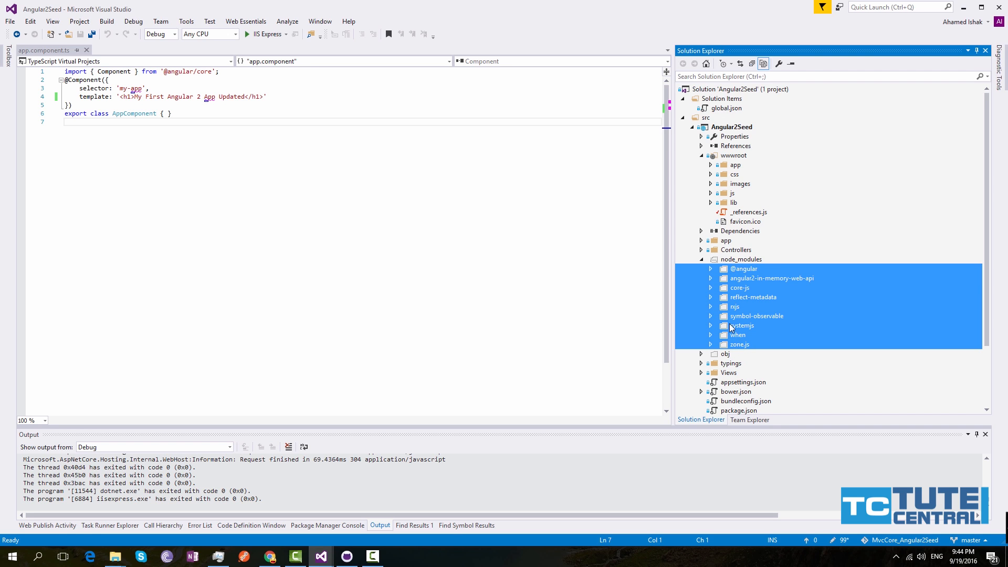
pyautogui.rightClick(740, 259)
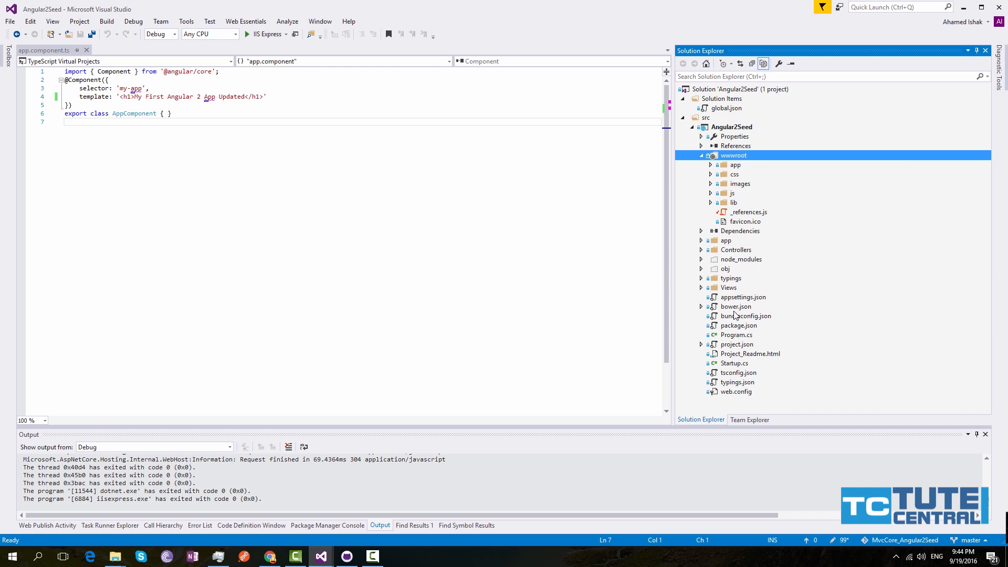
pyautogui.moveTo(729, 301)
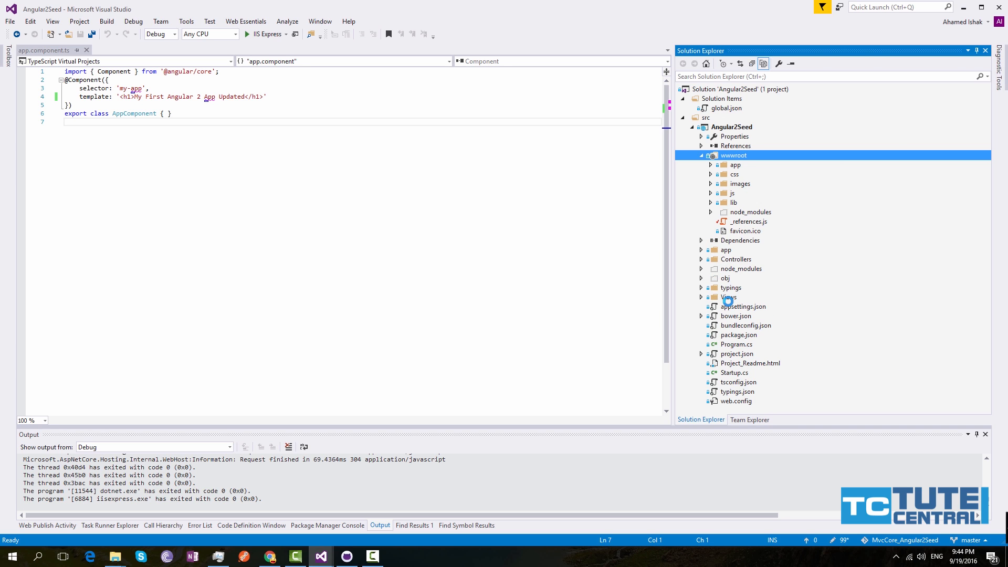
# Step: Verify wwwroot/node_modules, then build and run the site on IIS Express in Chrome
pyautogui.click(710, 212)
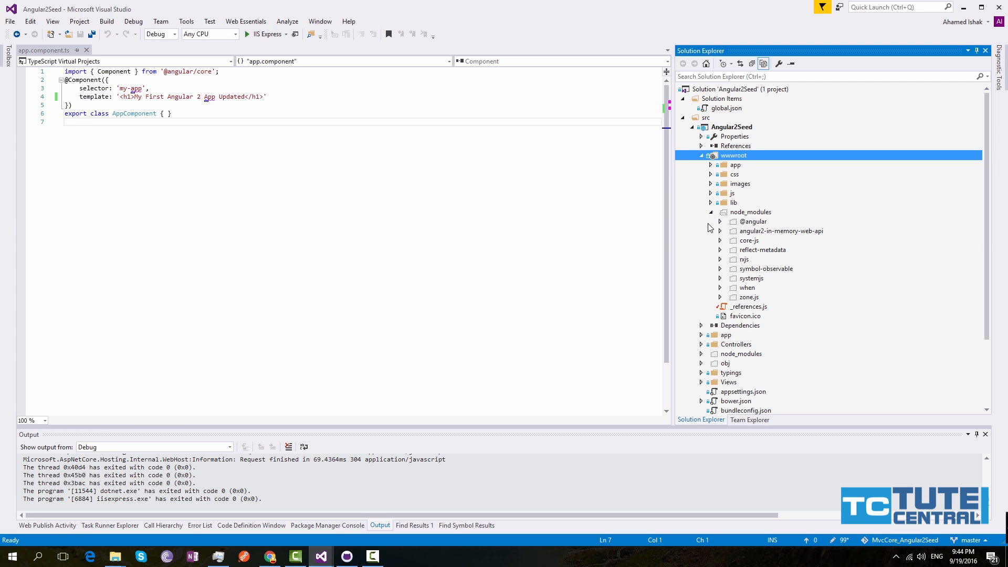
pyautogui.click(710, 211)
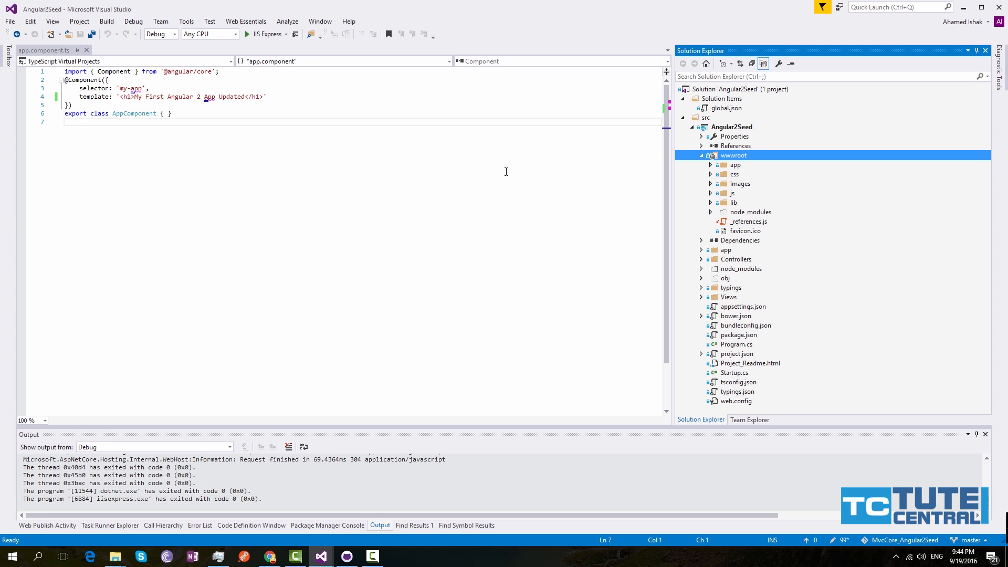
pyautogui.click(246, 34)
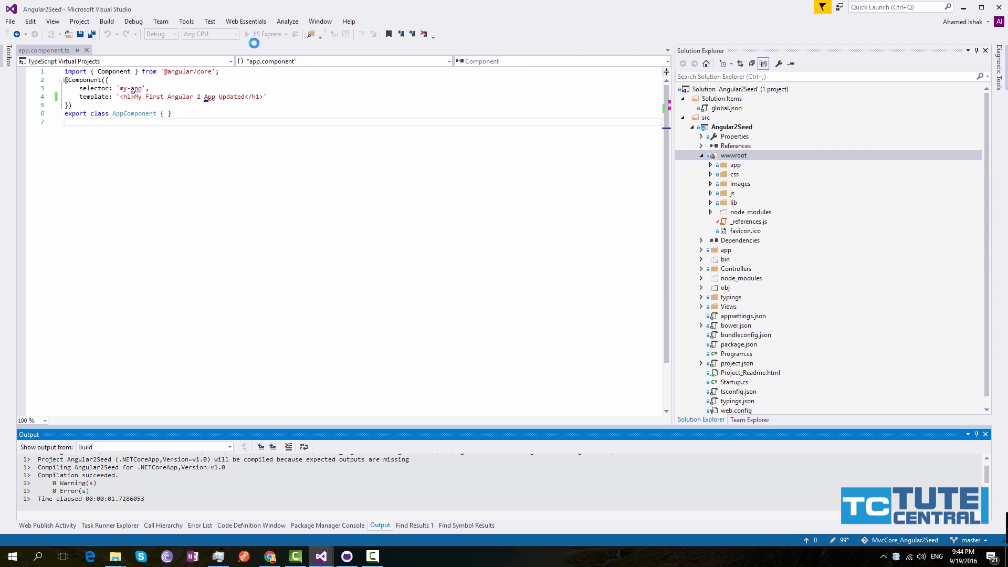
pyautogui.click(269, 556)
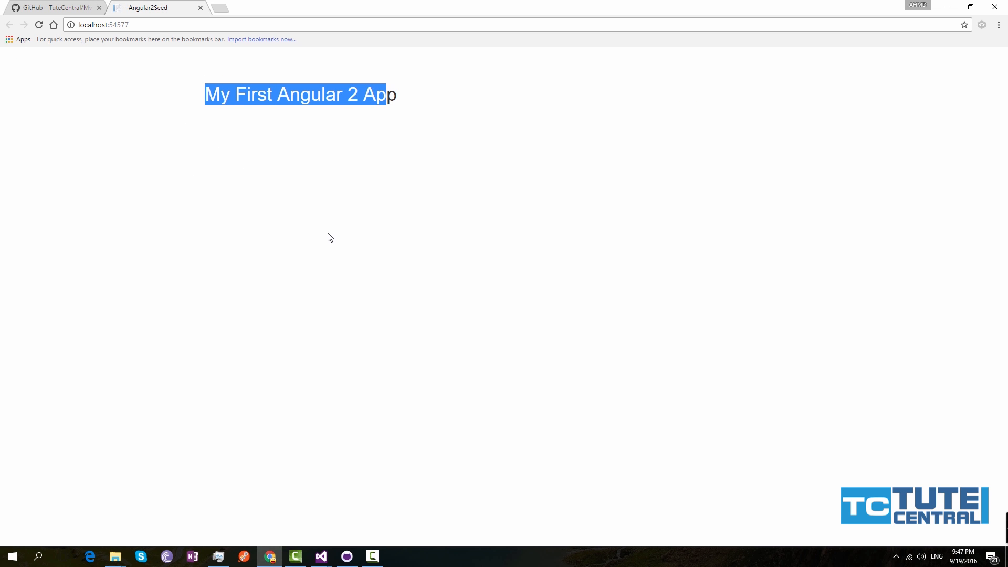
pyautogui.moveTo(320, 556)
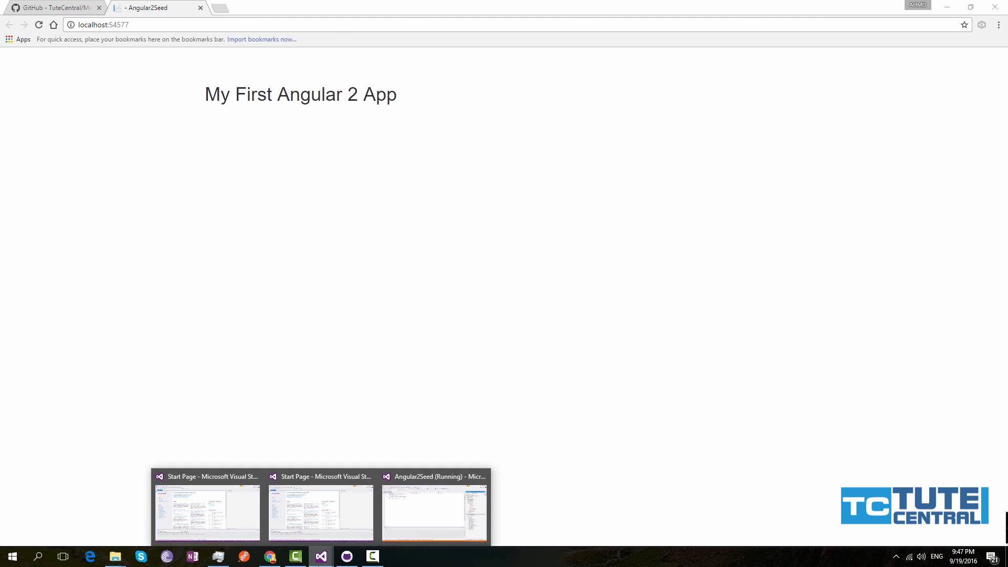
# Step: Append 'Updated' to the h1 heading in app/app.component.ts and view it in Chrome
pyautogui.click(434, 511)
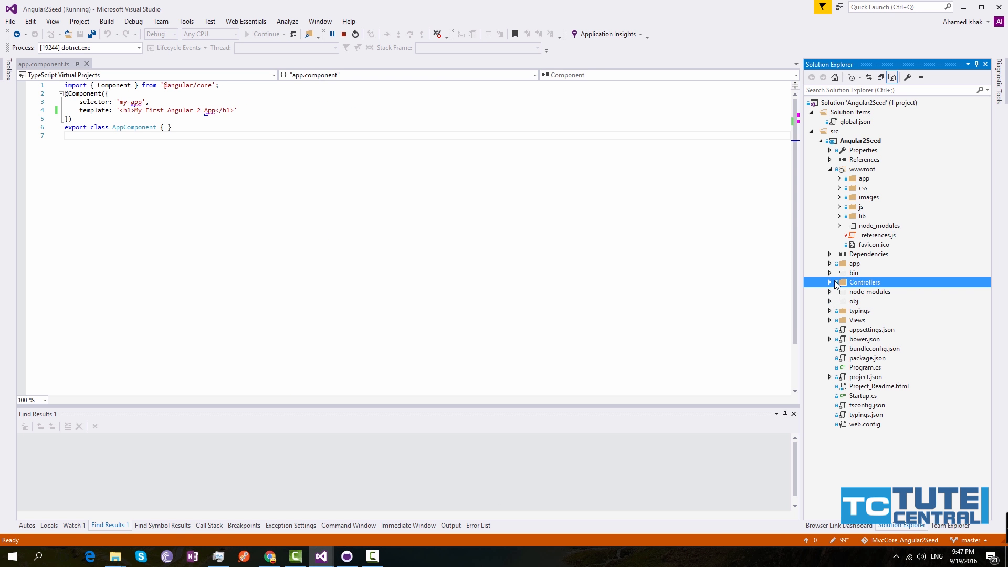
pyautogui.click(830, 263)
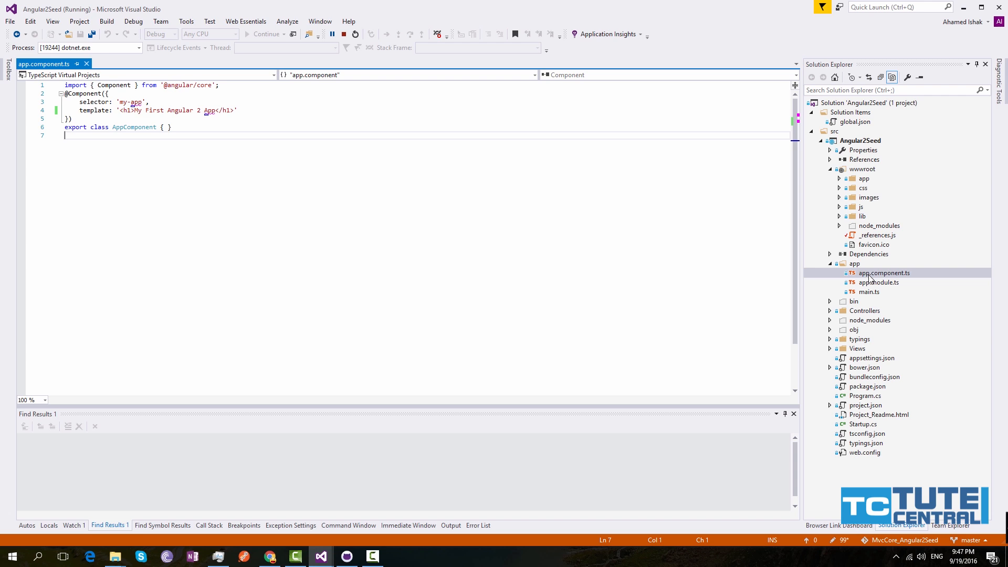
pyautogui.click(217, 110)
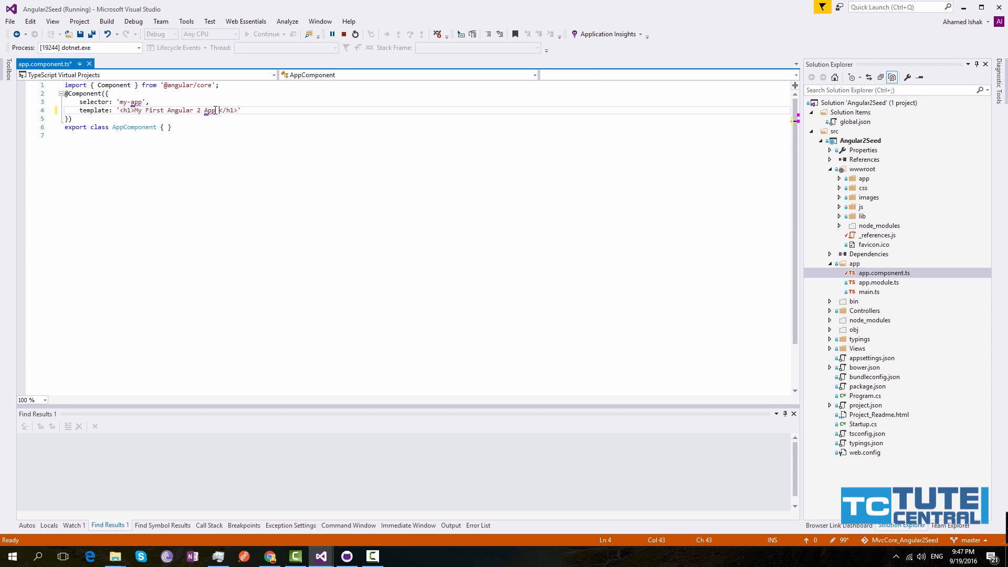
pyautogui.write('Updated')
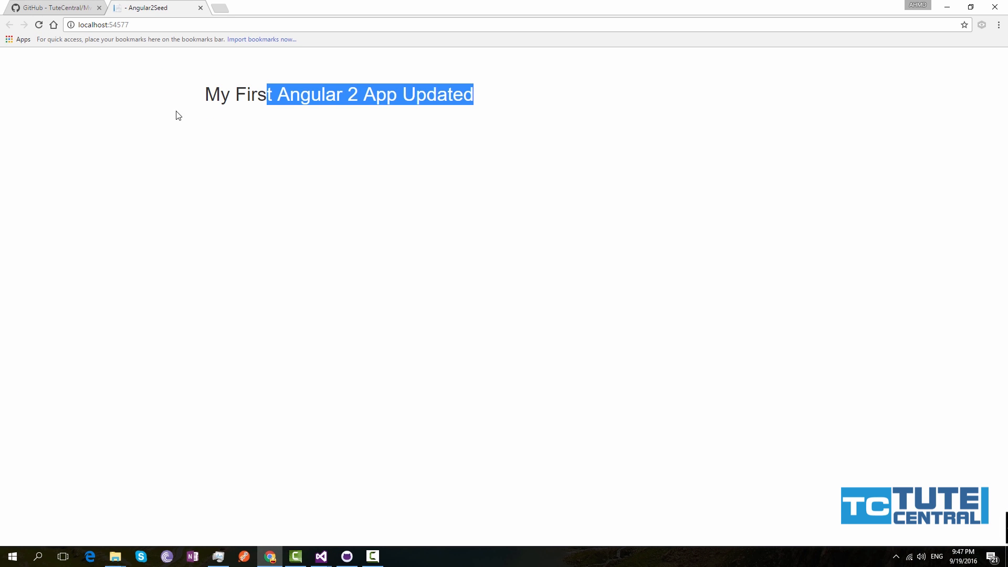
pyautogui.click(320, 556)
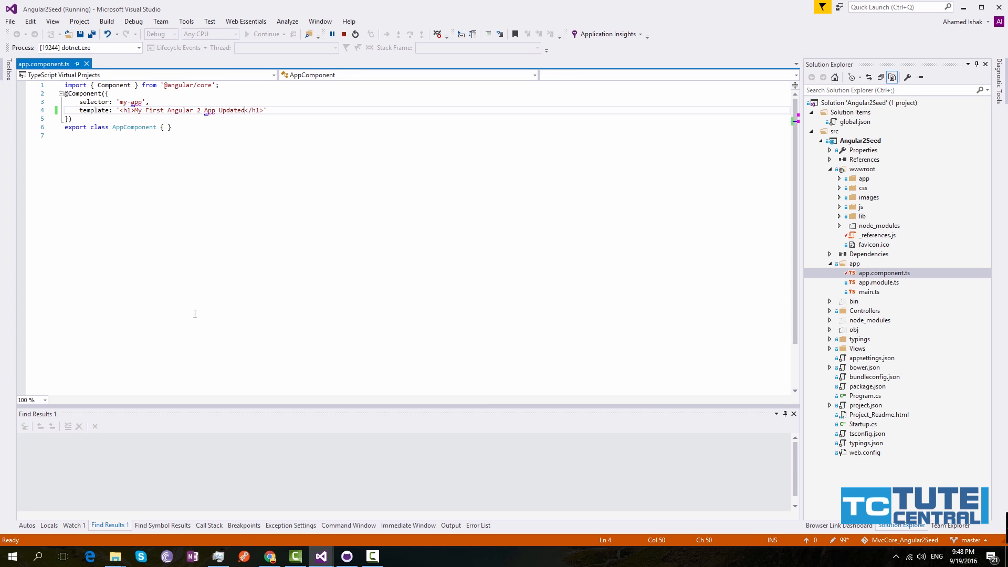
pyautogui.click(343, 34)
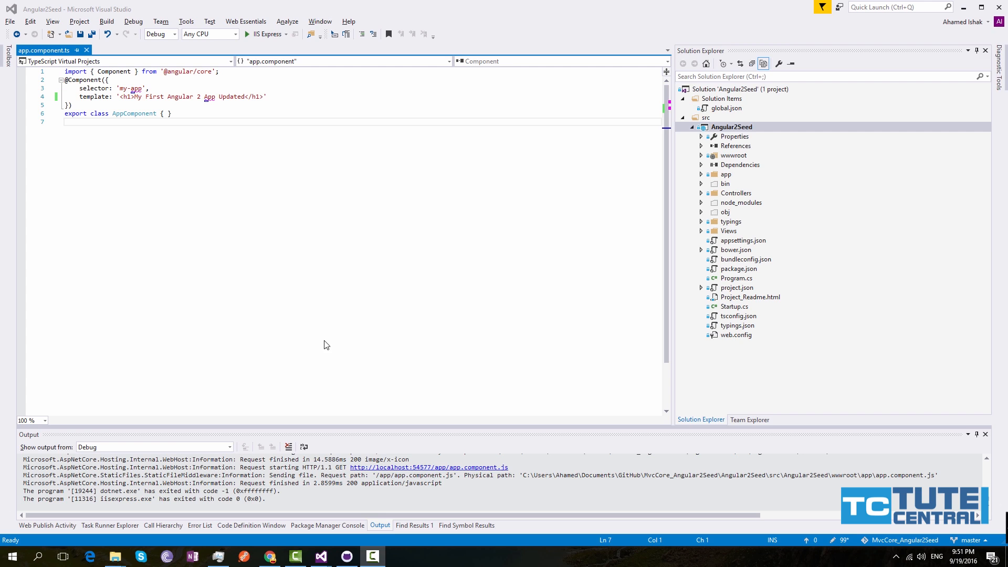
pyautogui.moveTo(360, 242)
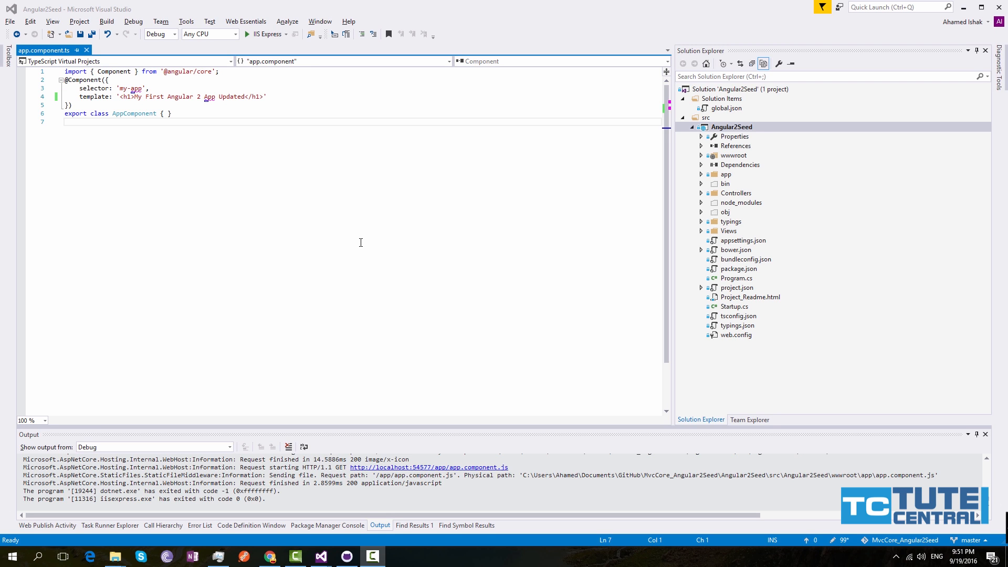
pyautogui.moveTo(380, 223)
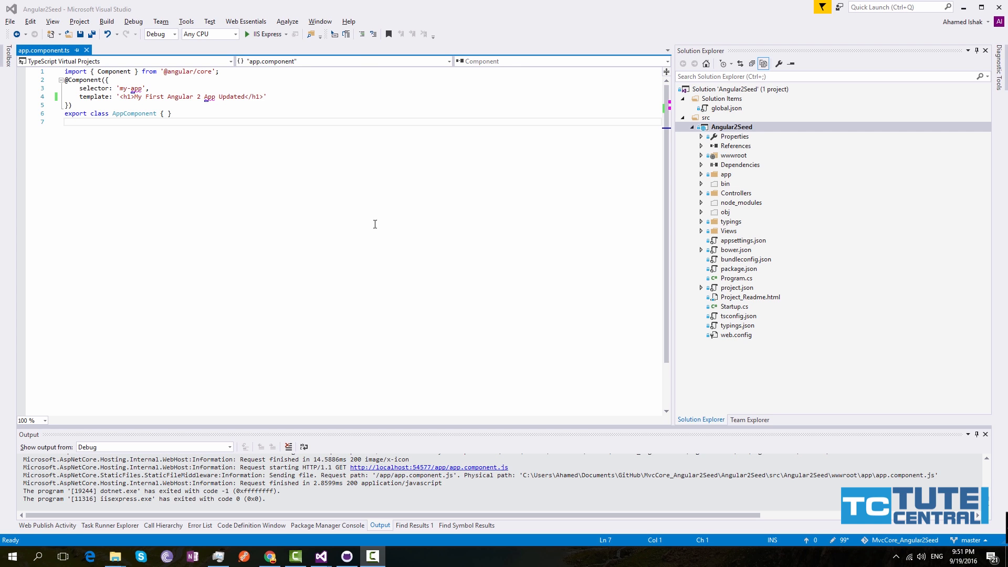
pyautogui.moveTo(408, 187)
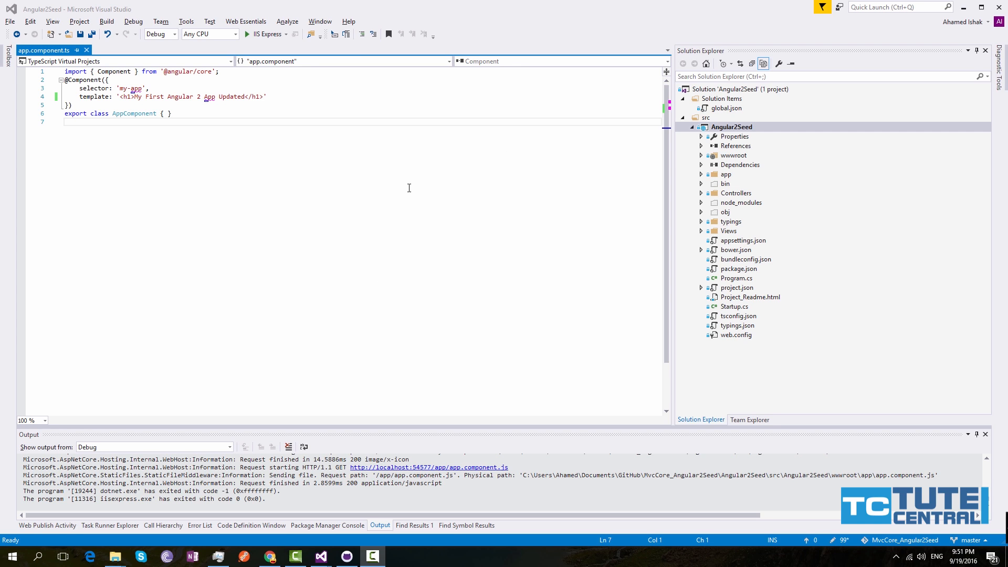
pyautogui.moveTo(599, 176)
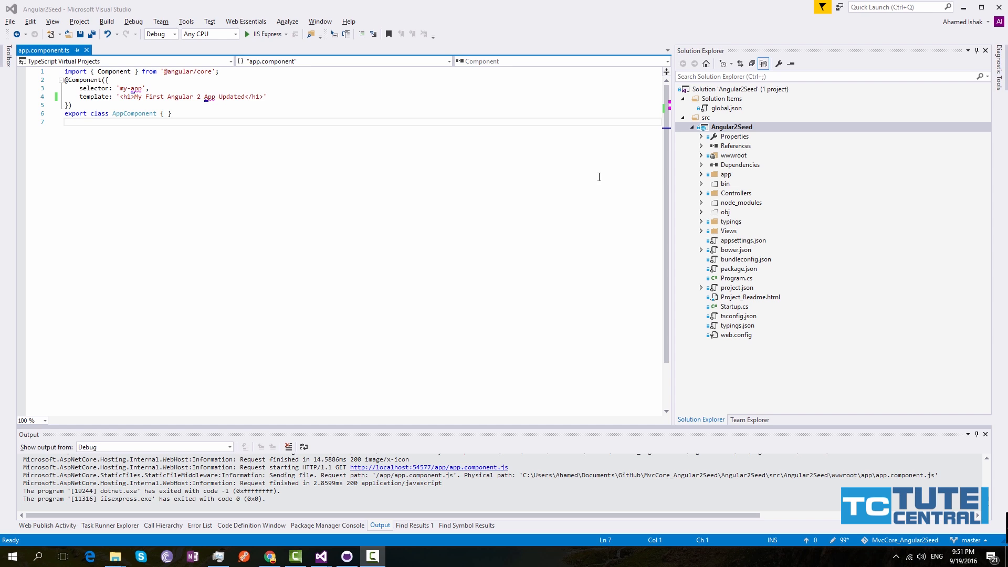